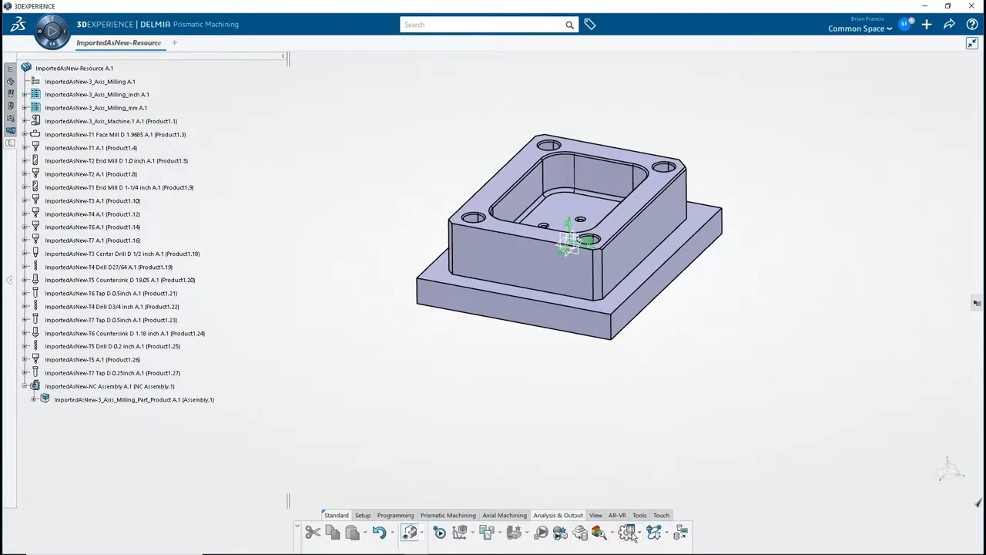
Step: Select 'PP_1.1.230 - My First Post' as the ICAM Foundation post-processor and launch its developer
left_click(627, 532)
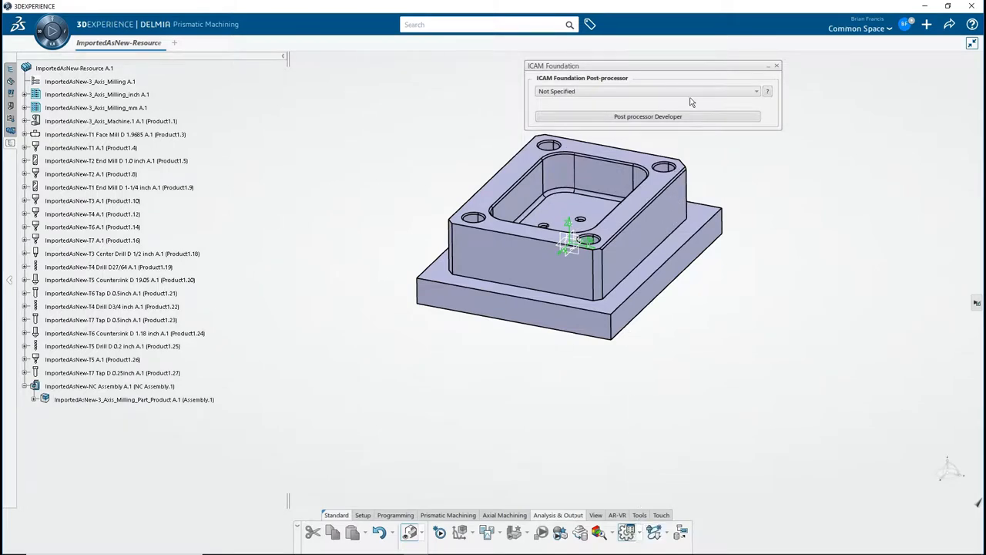
left_click(755, 91)
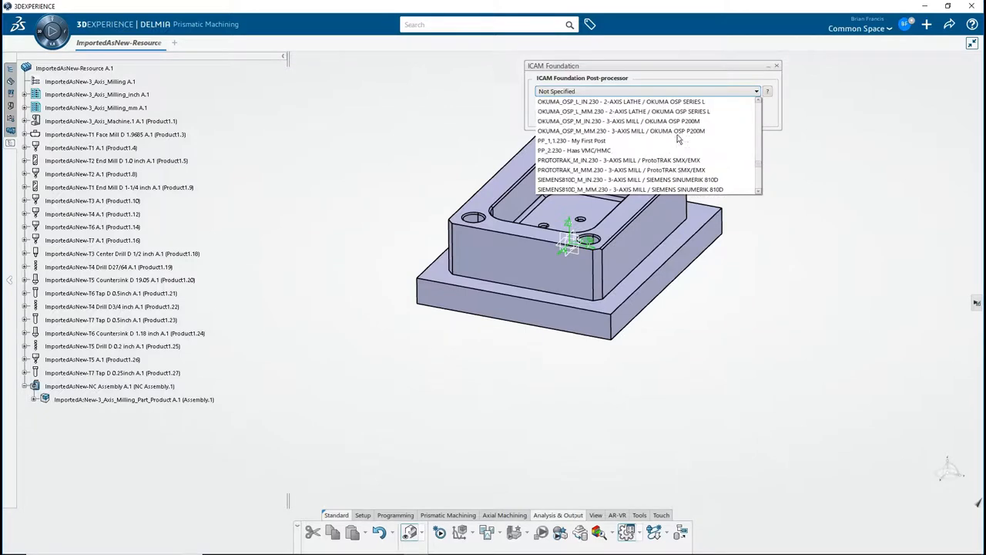
left_click(571, 140)
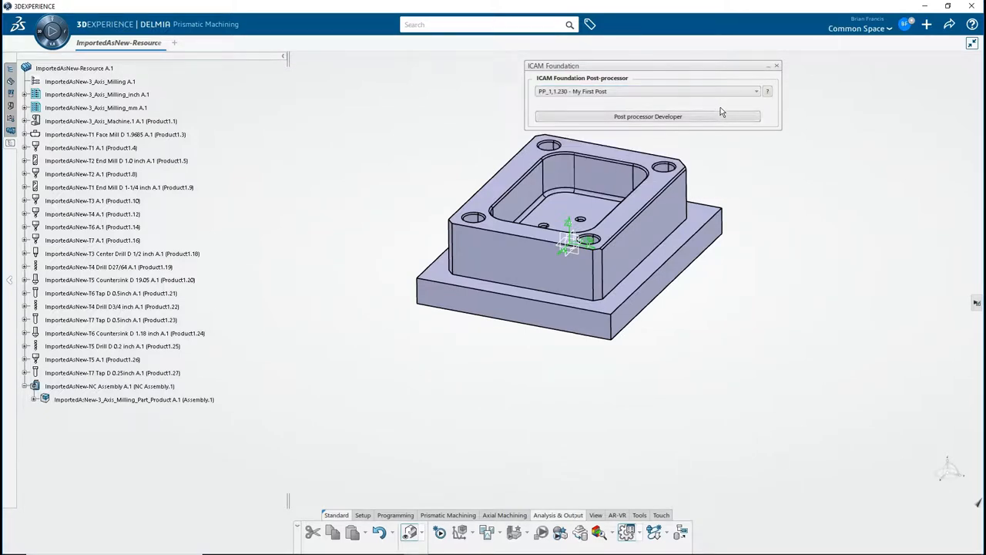
left_click(647, 116)
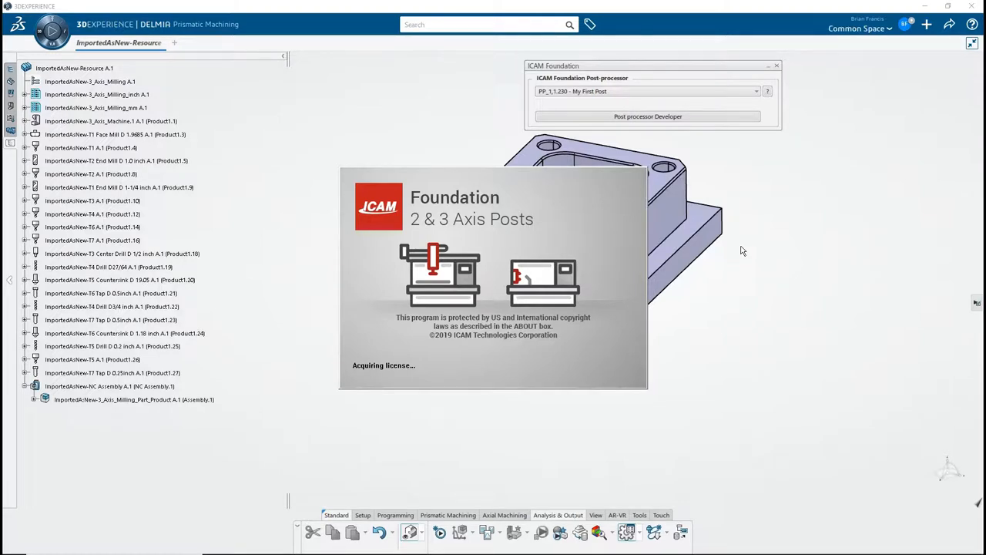
Step: Dismiss the license splash and expand Machine Description to show axes, tool change and spindle
left_click(648, 116)
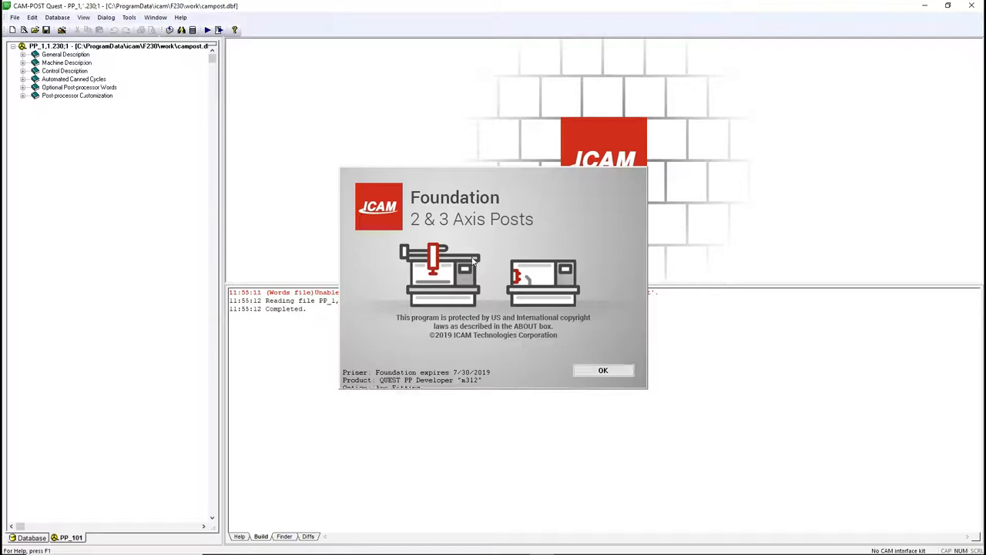
left_click(603, 370)
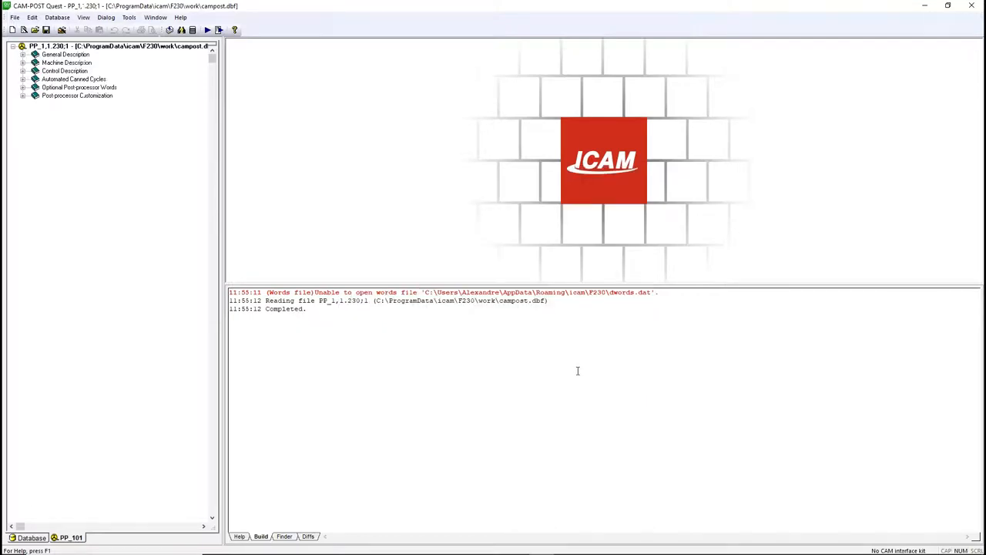
mouse_move(531, 223)
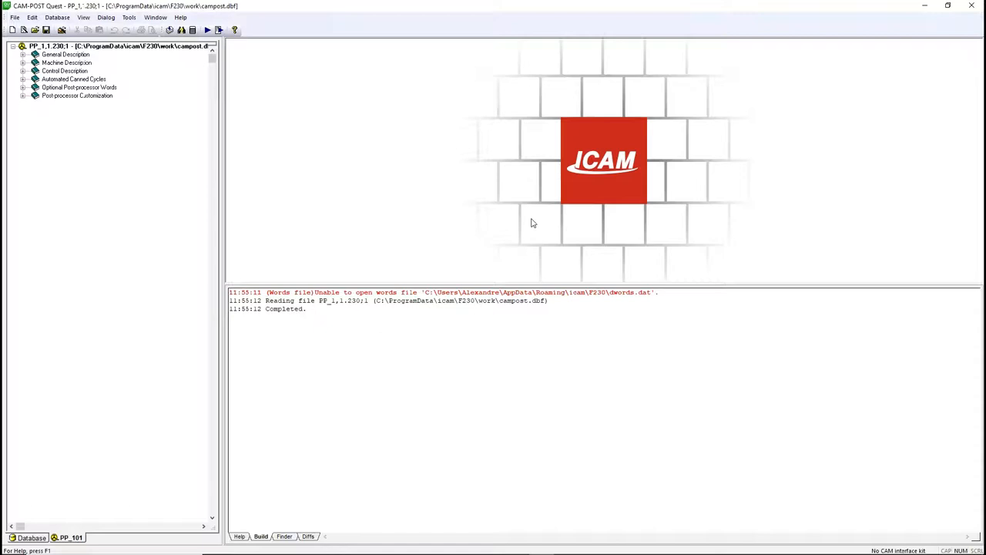
mouse_move(533, 218)
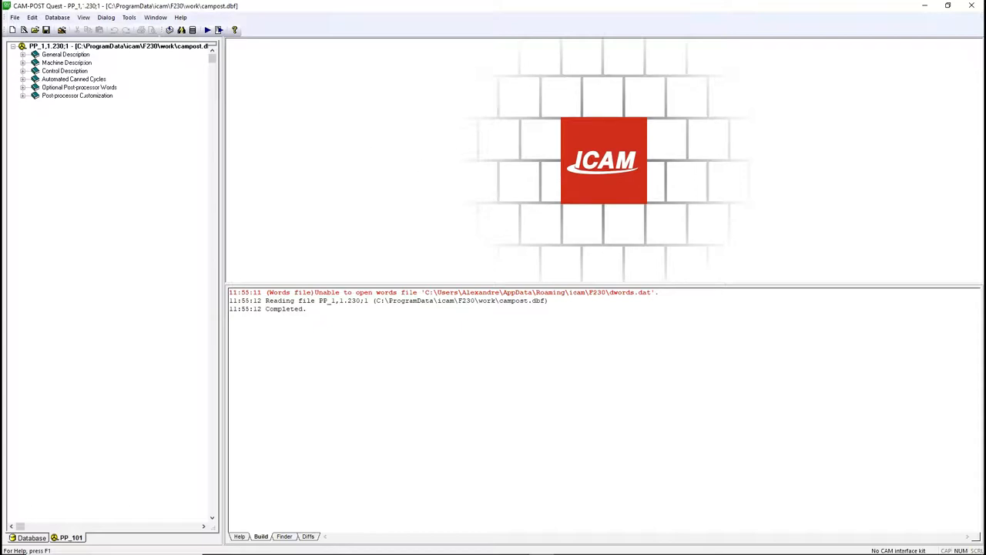
left_click(23, 63)
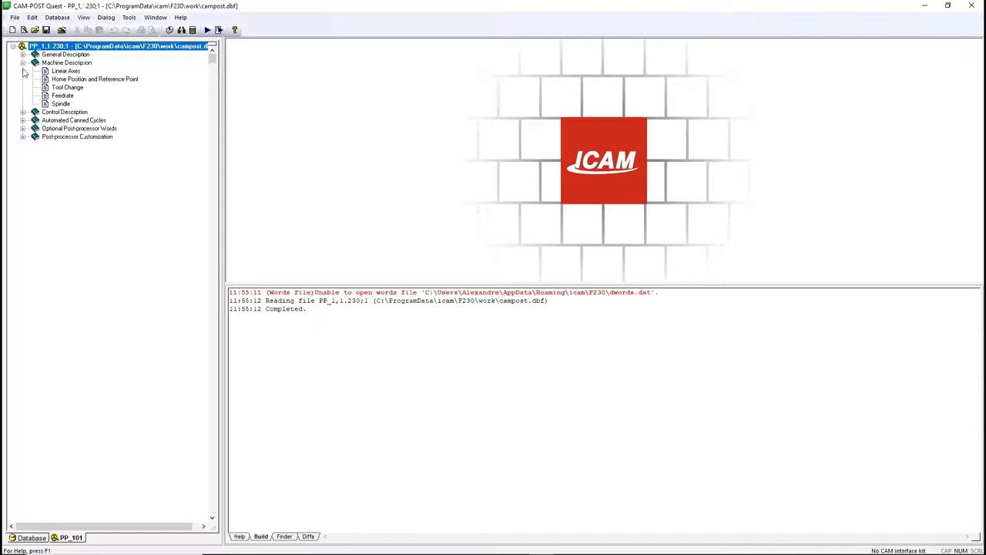
Step: Give the X axis Total travel checking, 1016 limit, 12700 max feedrate and 1800 rapid speed
left_click(66, 71)
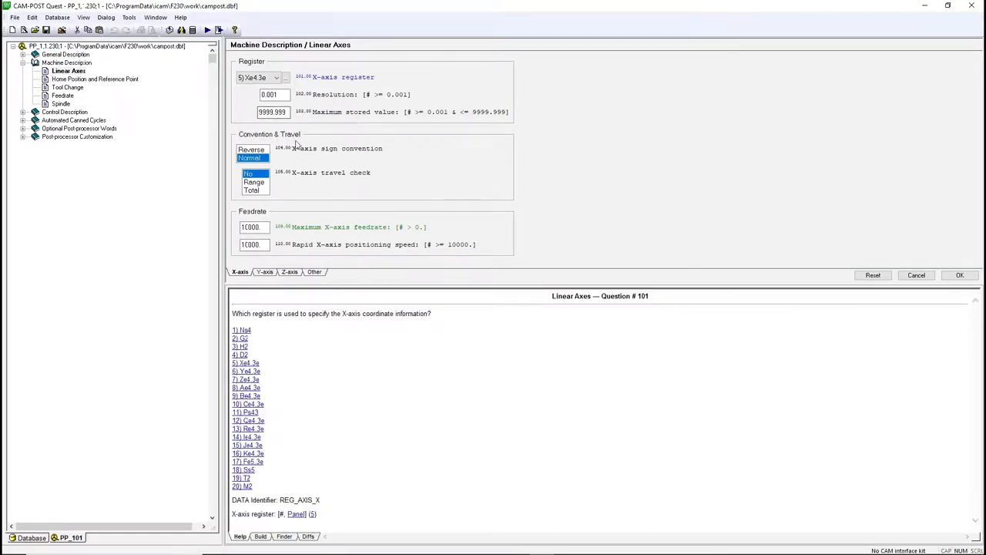
mouse_move(298, 190)
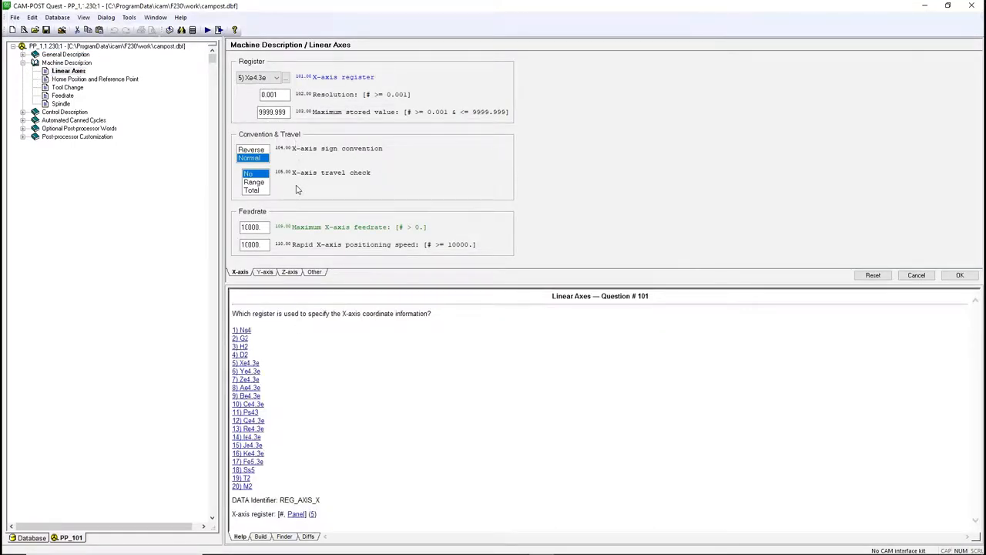
mouse_move(291, 193)
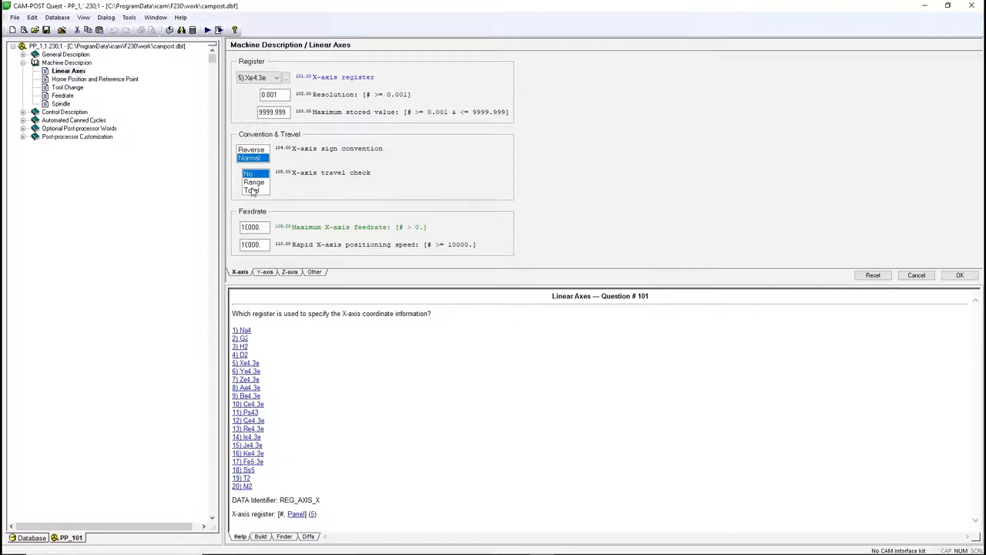
left_click(253, 190)
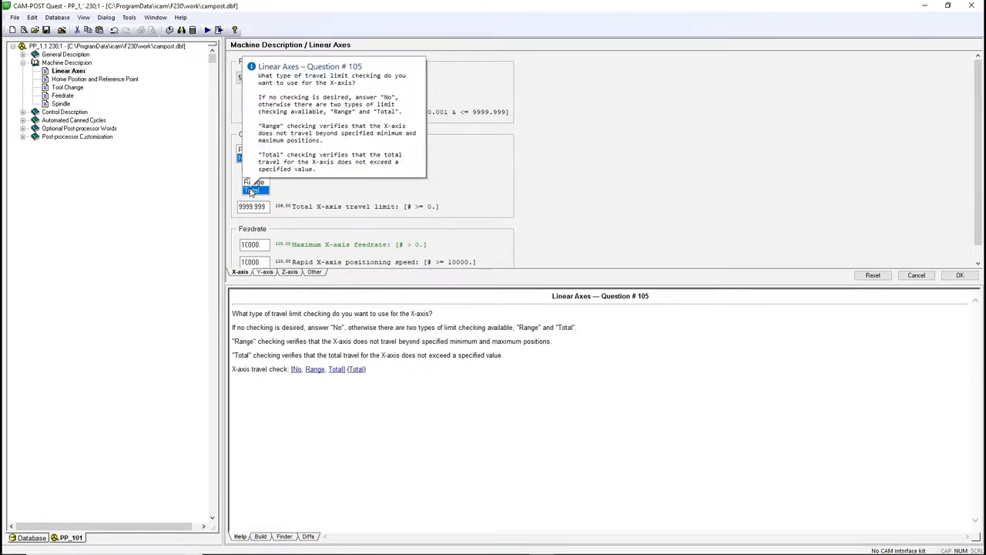
left_click(254, 189)
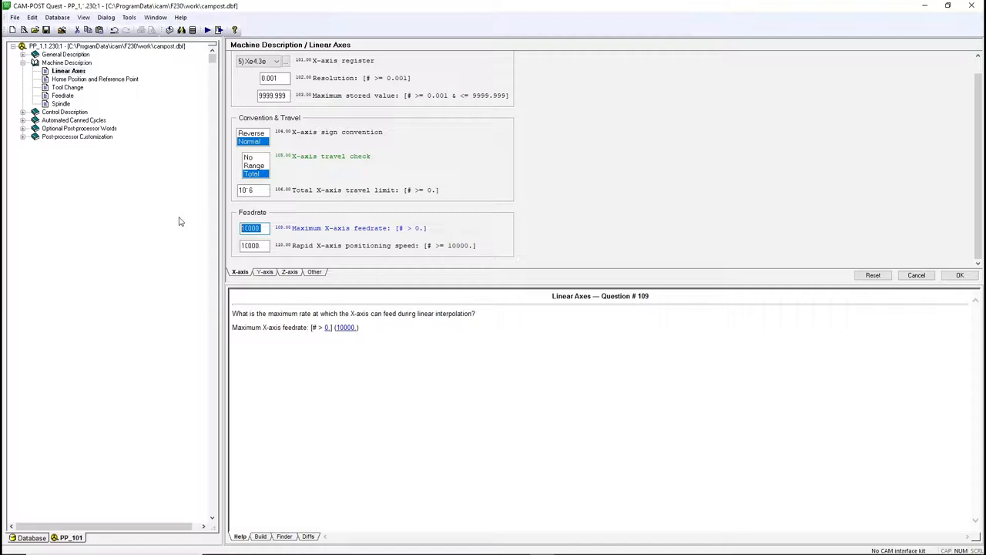
type("12700")
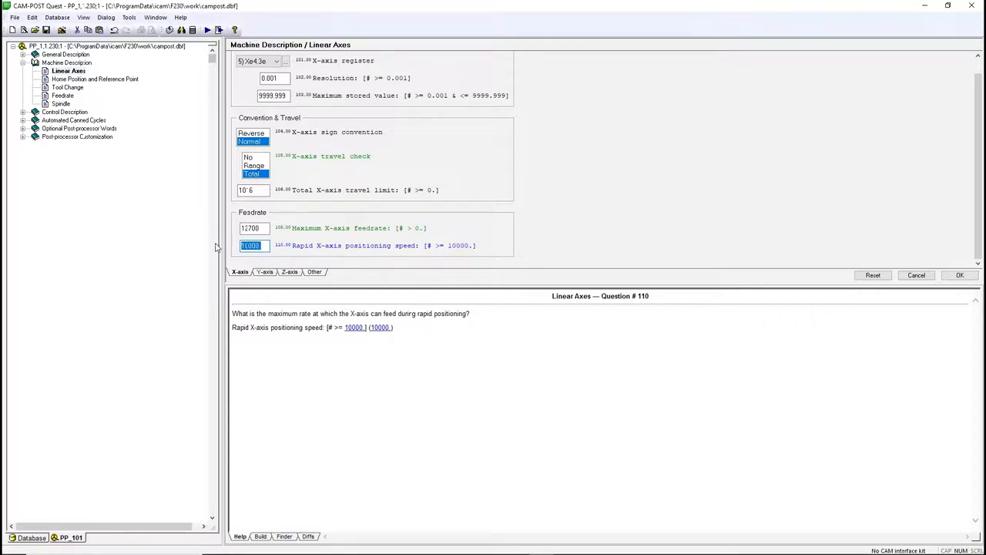
type("1800")
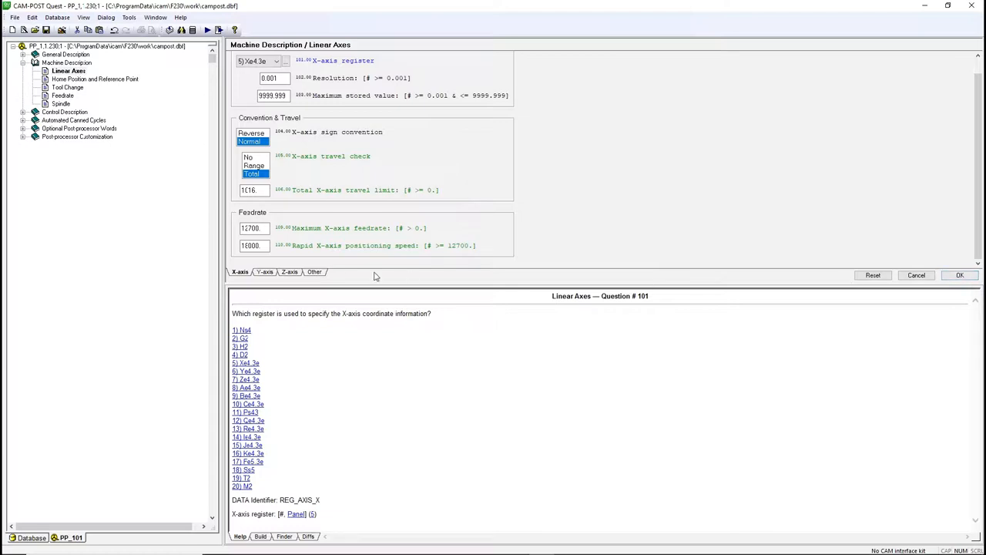
Step: Give the Y axis Total travel checking with a 660 travel limit
left_click(264, 271)
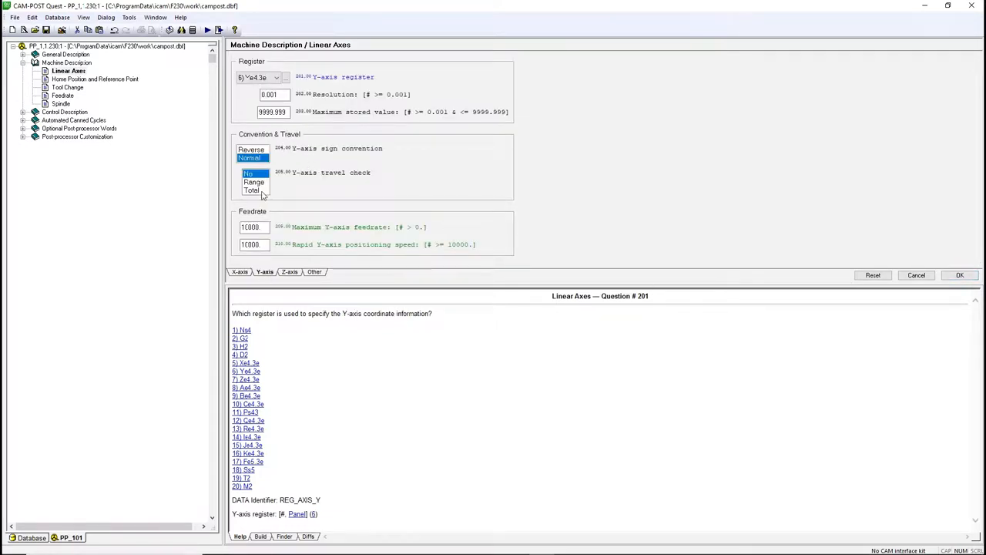
left_click(254, 190)
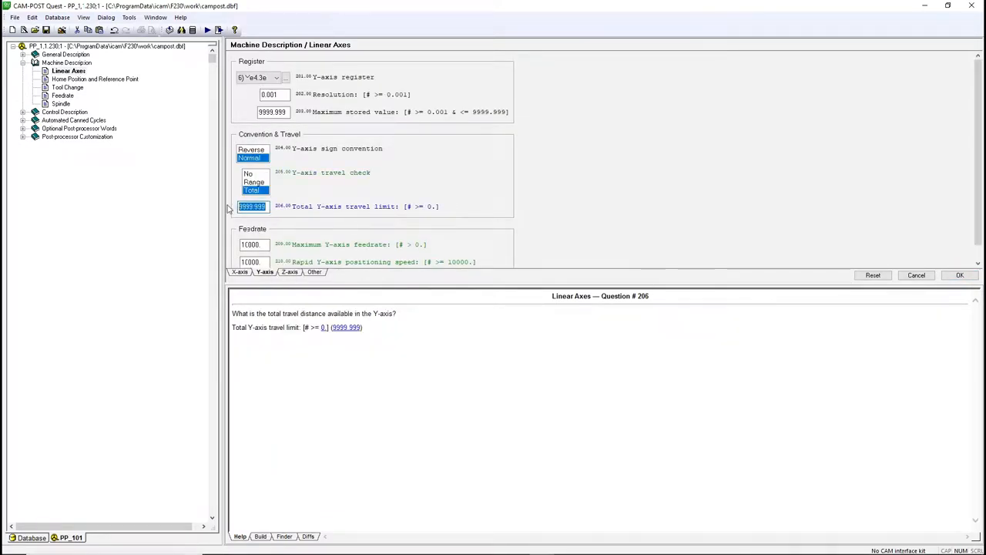
type("660")
left_click(255, 262)
type("15000")
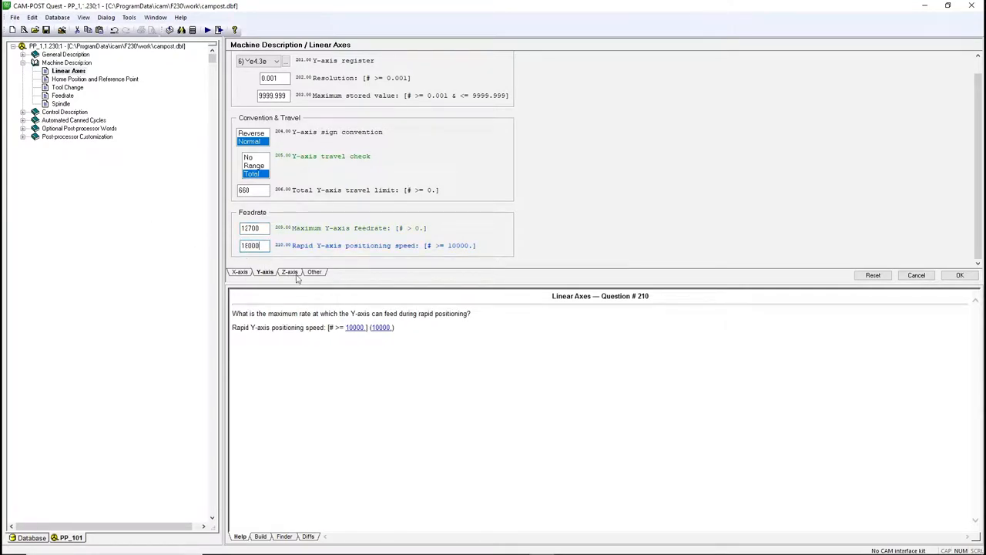
Step: Set the Z axis to Total checking, 635 travel, 12700 feedrate and apply Linear Axes
left_click(290, 271)
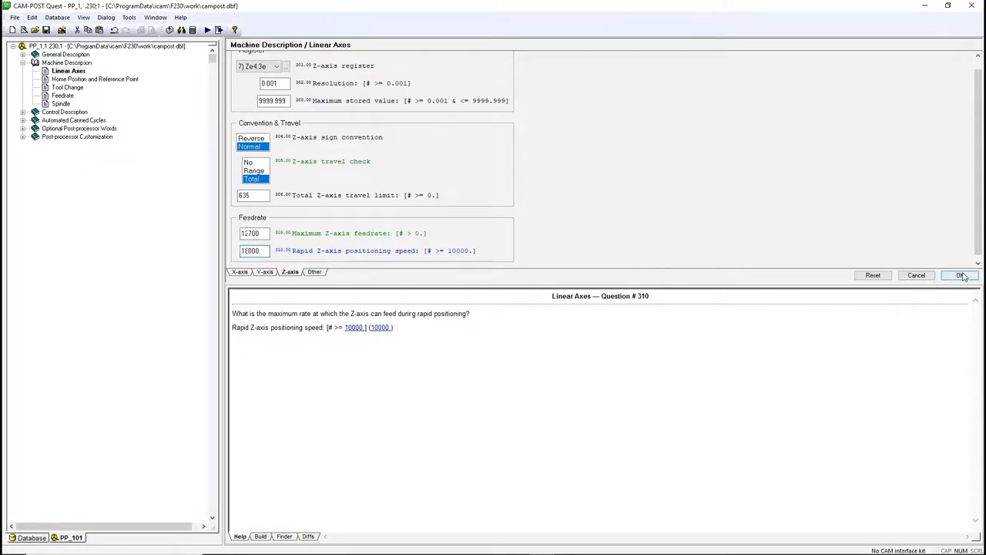
left_click(960, 275)
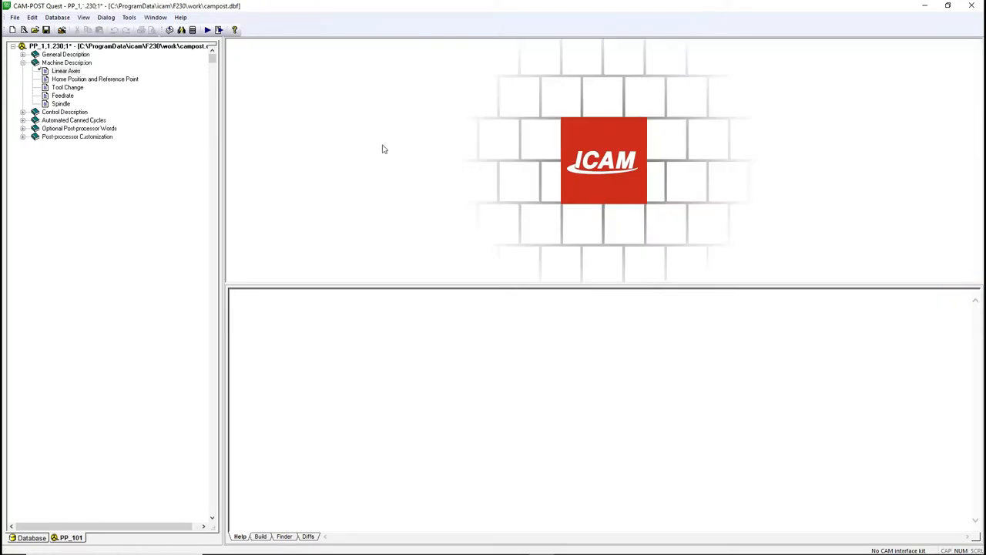
Step: Cap the spindle speed range at 15000 maximum RPM and apply the spindle settings
left_click(61, 103)
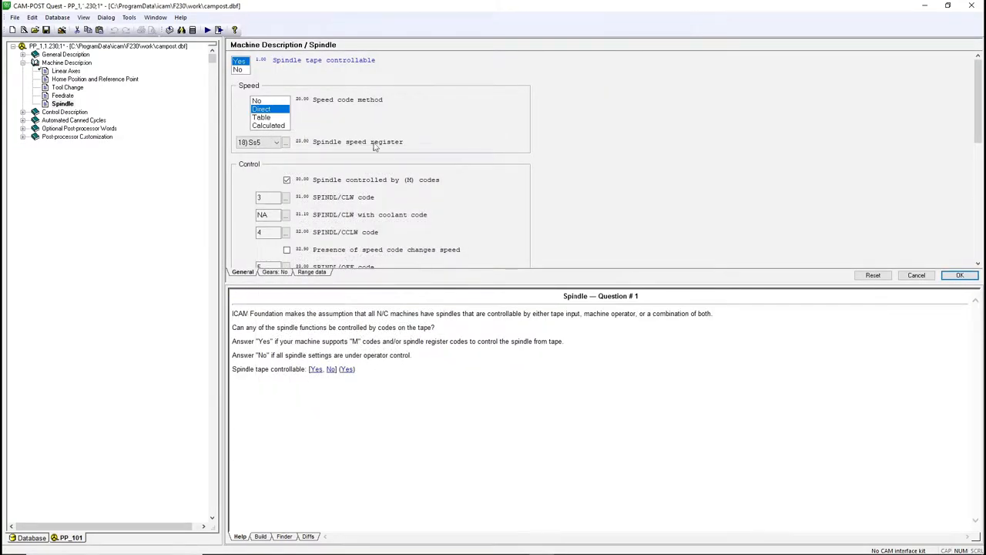
mouse_move(401, 159)
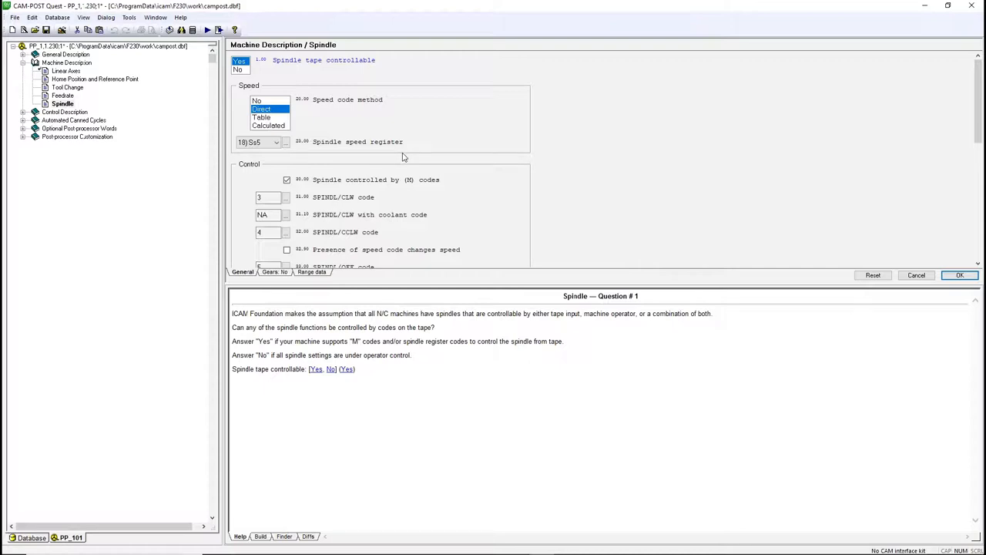
left_click(312, 271)
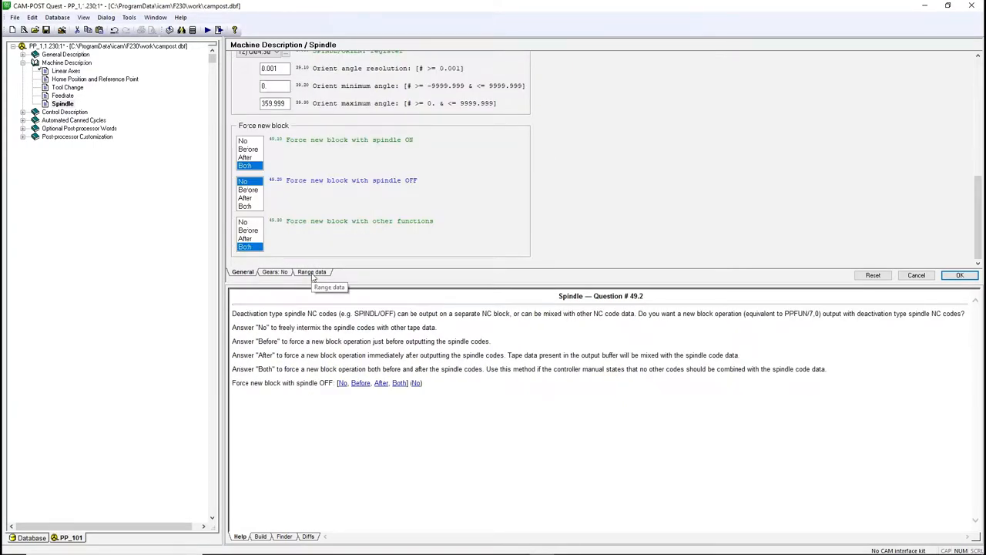
left_click(312, 271)
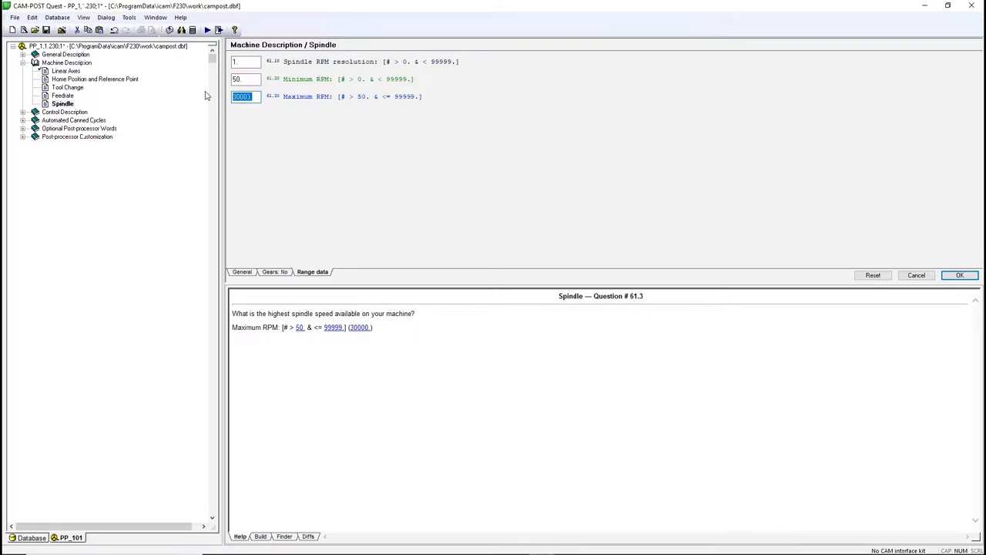
type("15003")
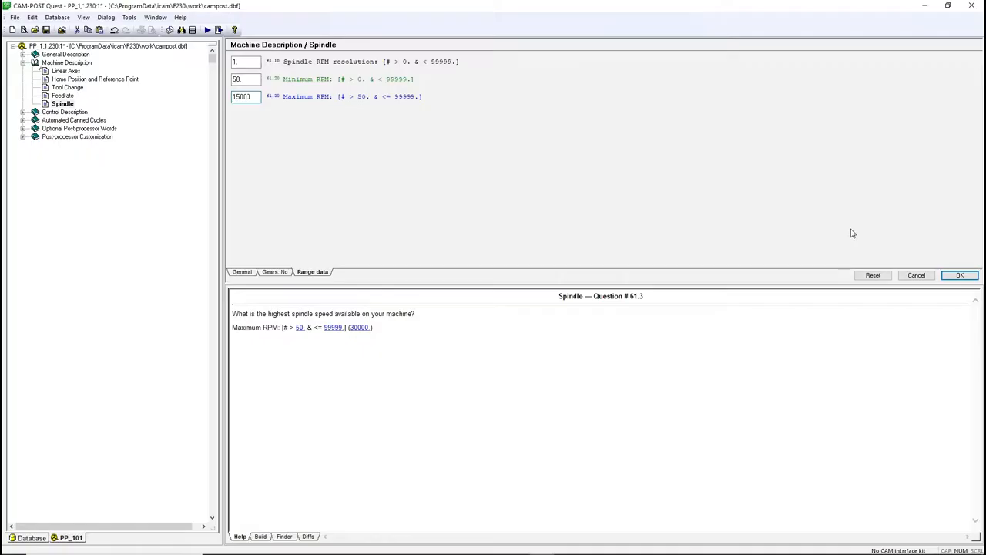
left_click(959, 275)
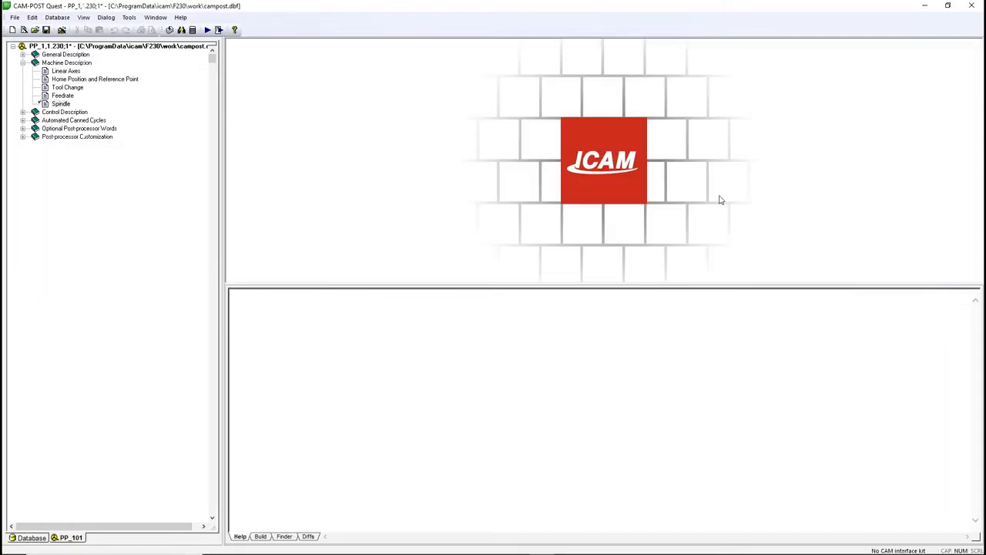
mouse_move(407, 168)
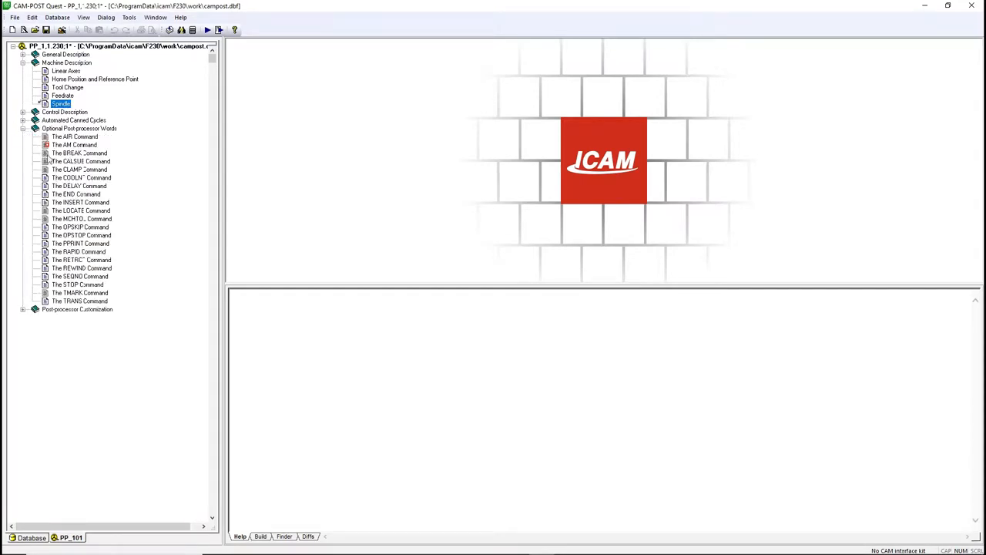
Step: Change the COOLNT flood coolant code from M8 to M18 and save
left_click(81, 178)
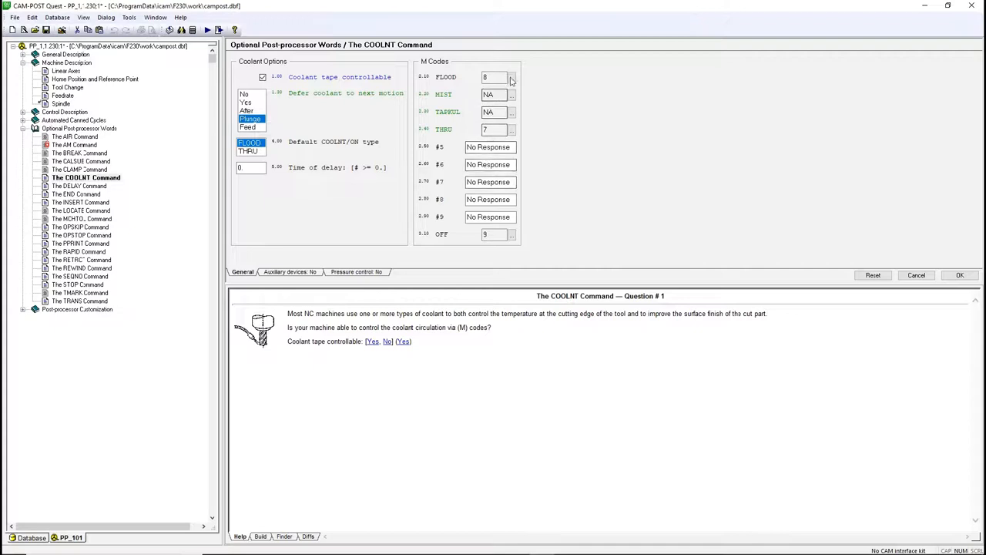
left_click(511, 77)
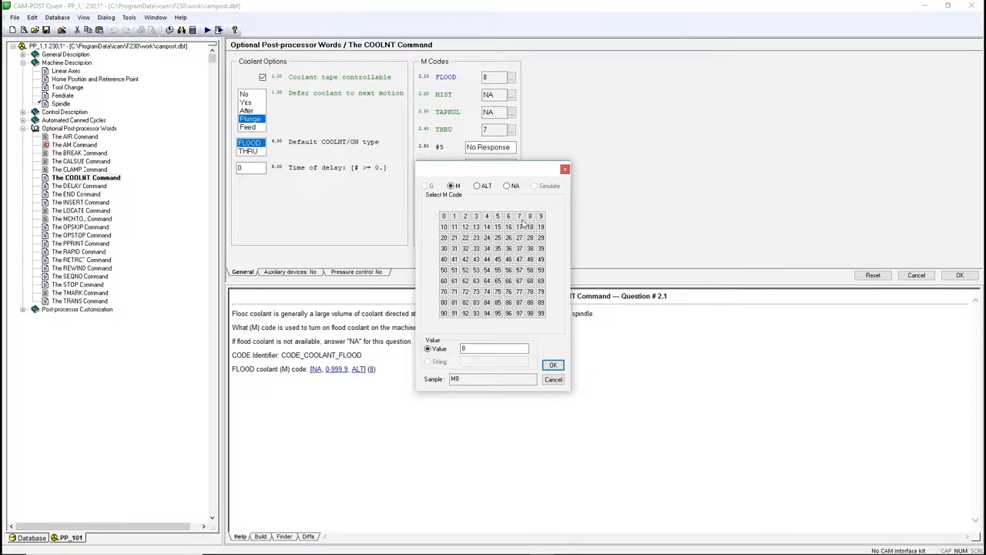
left_click(553, 365)
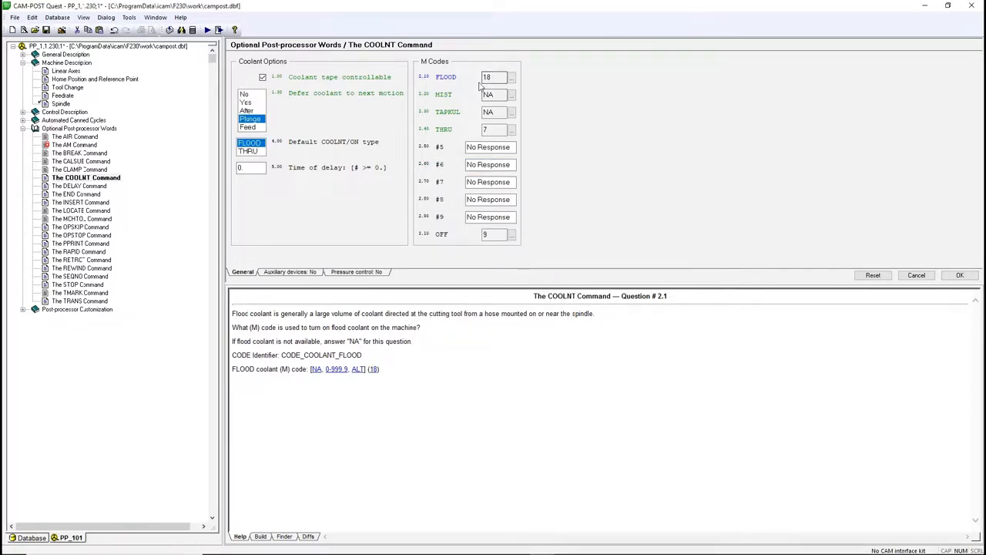
mouse_move(850, 235)
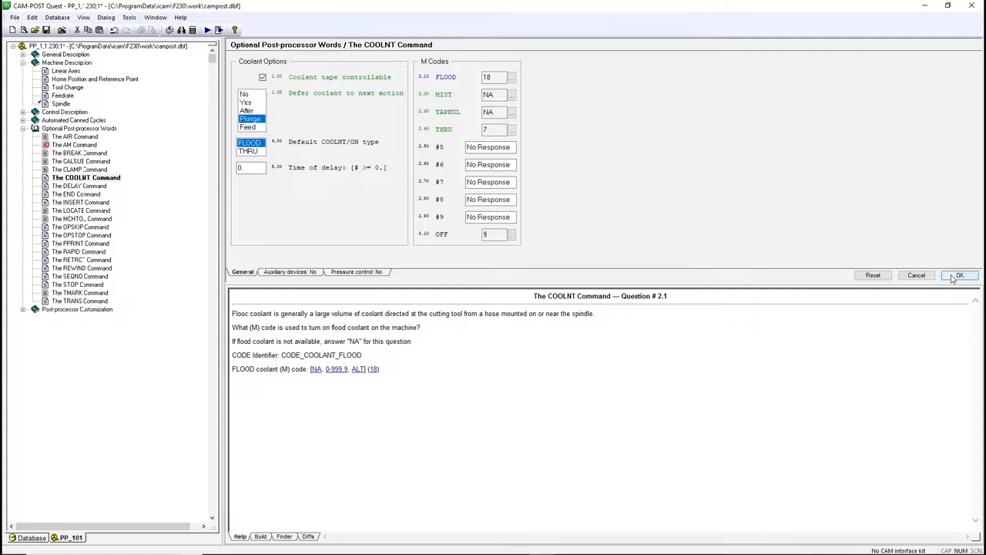
left_click(958, 275)
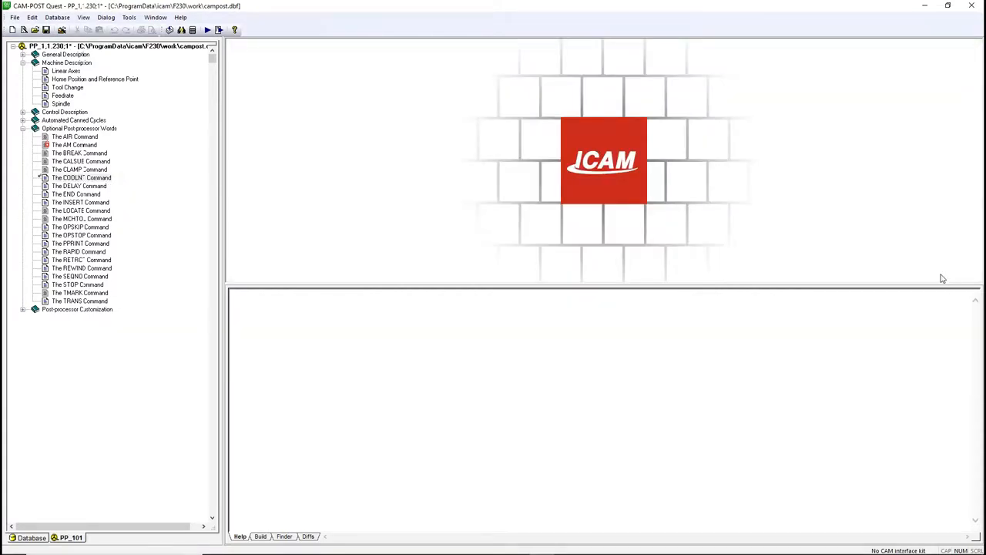
mouse_move(842, 327)
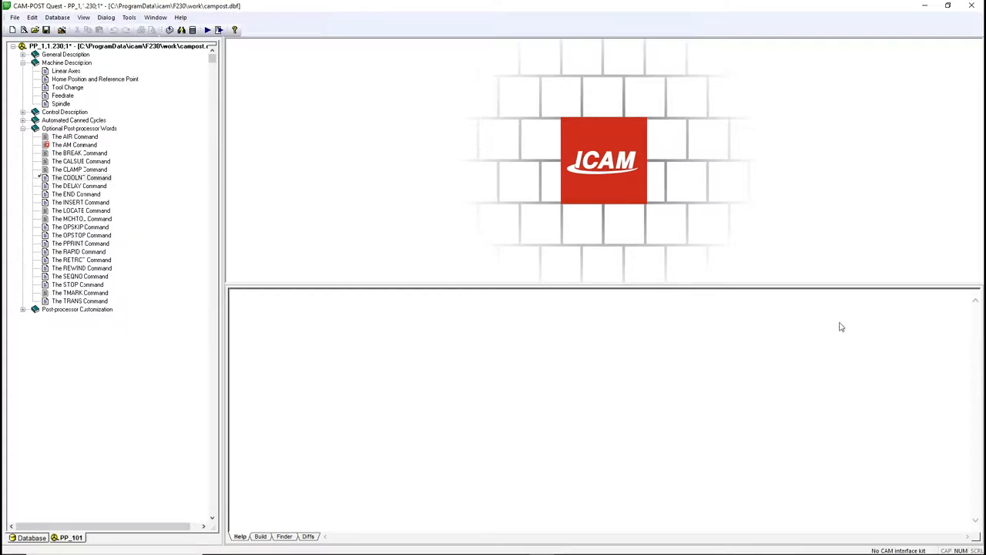
mouse_move(666, 311)
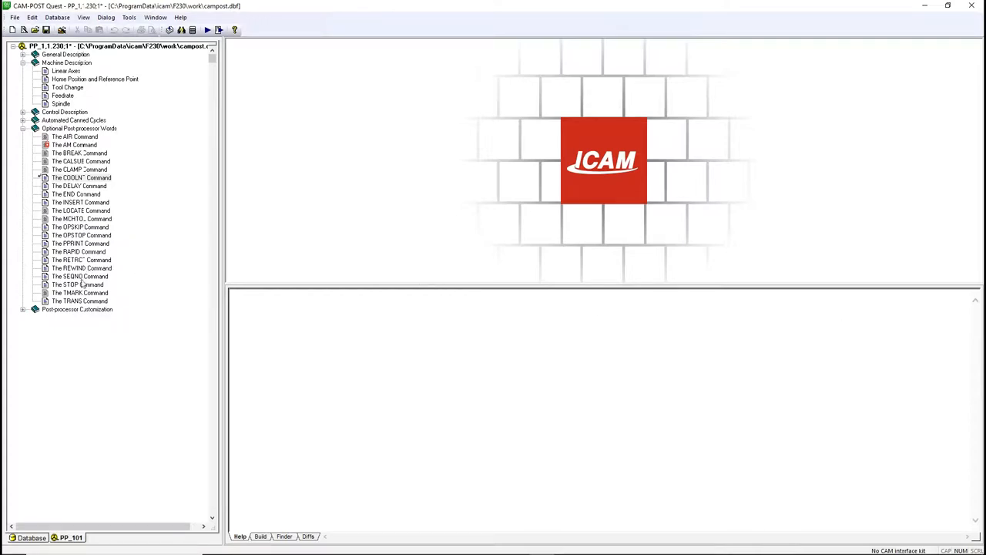
Step: Set SEQNO to register Ns9, maximum 999999999, initial value 100, increment 5
left_click(84, 275)
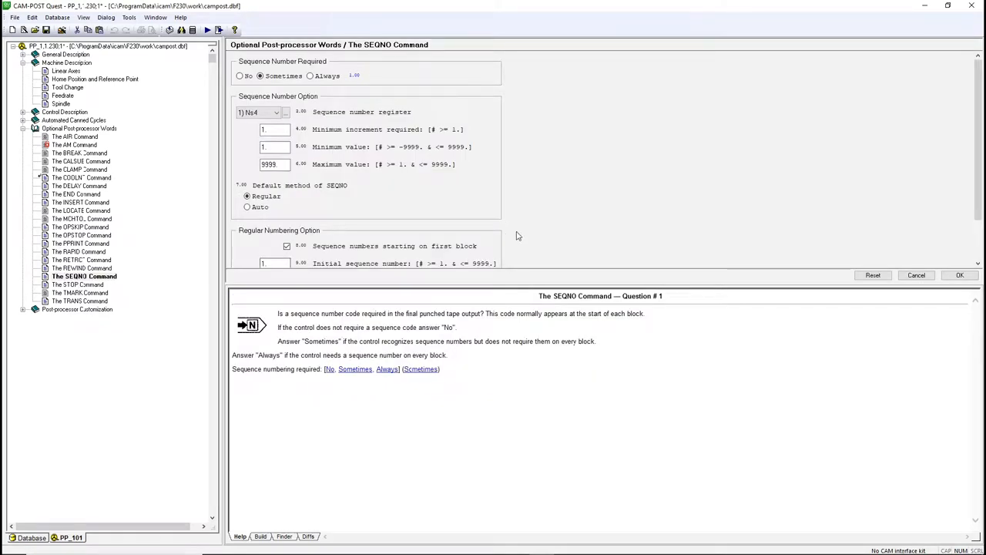
mouse_move(506, 237)
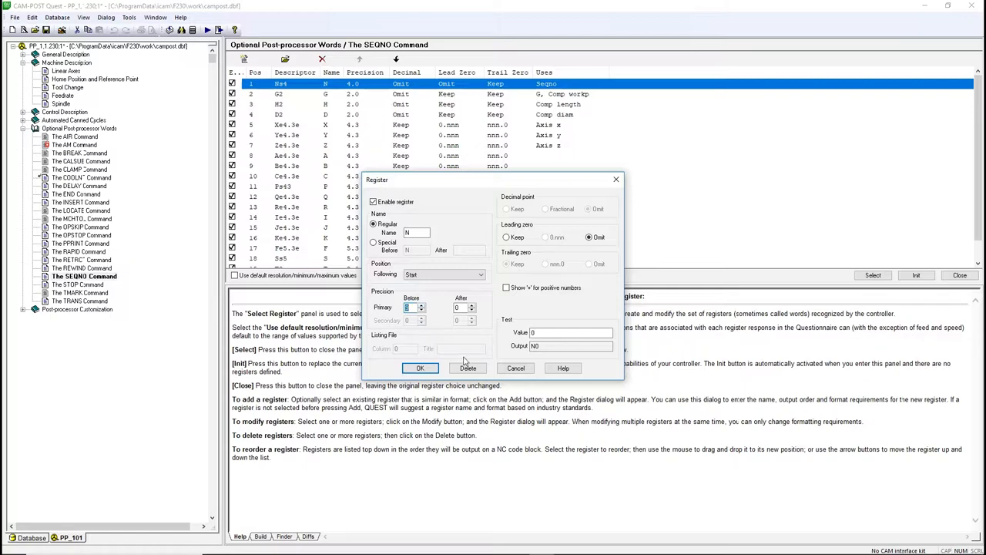
left_click(419, 368)
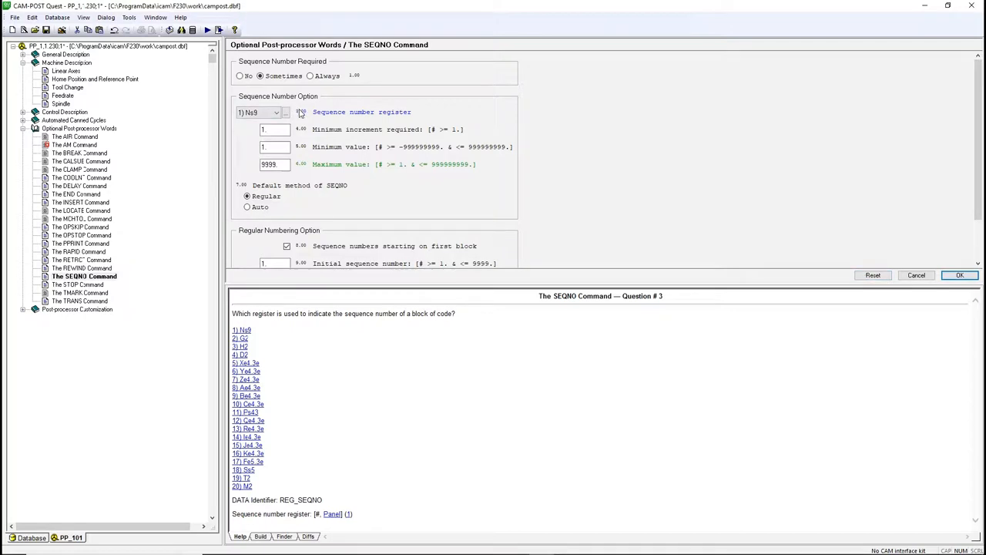
mouse_move(308, 114)
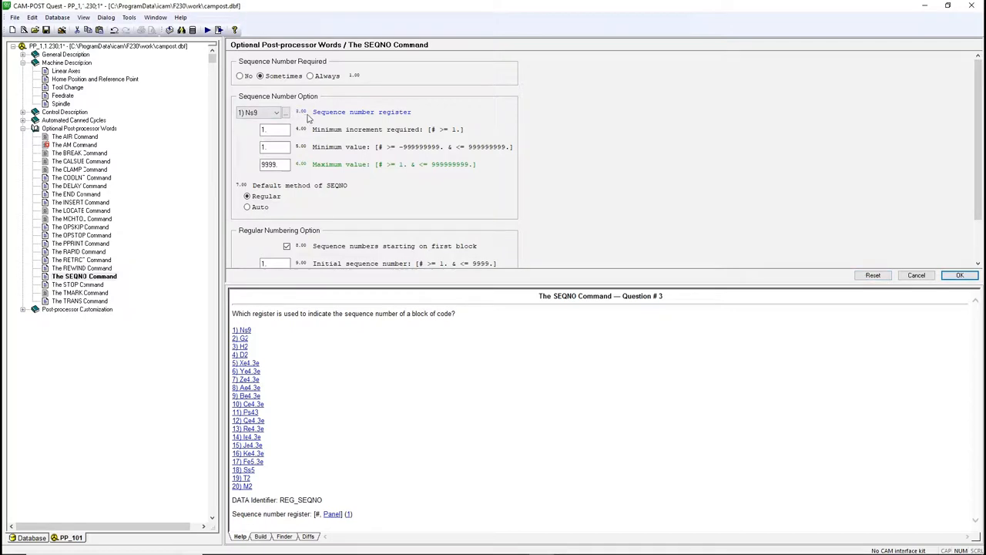
mouse_move(439, 169)
type("100")
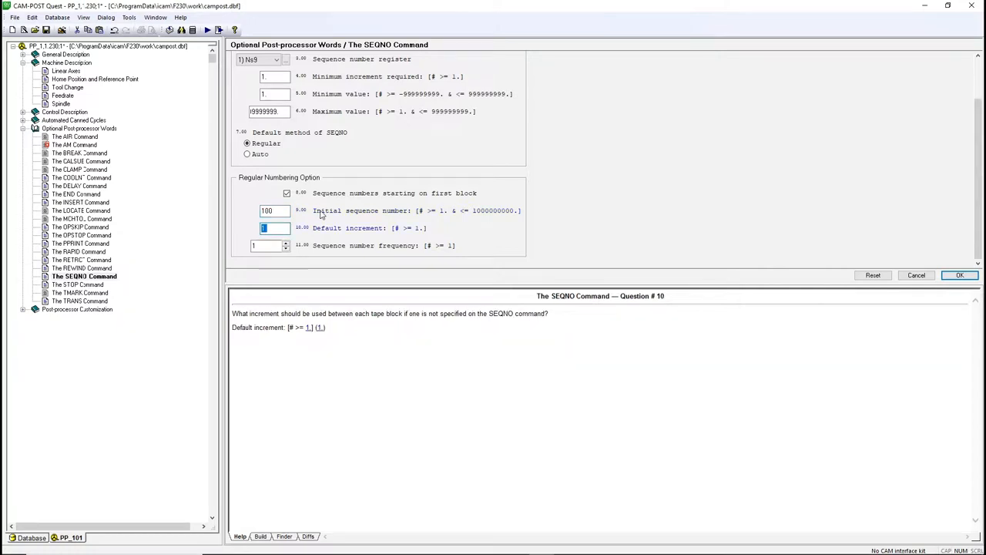
type("5")
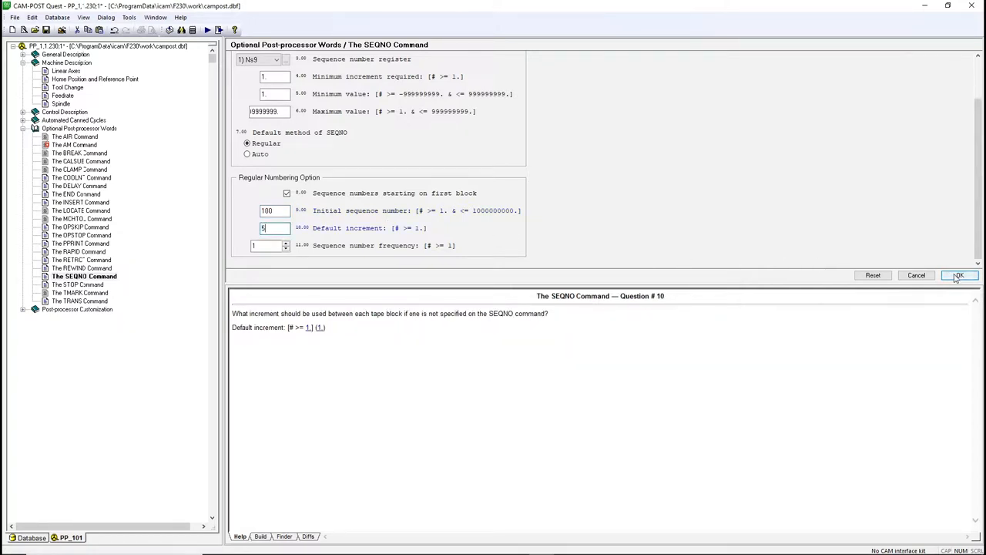
left_click(958, 275)
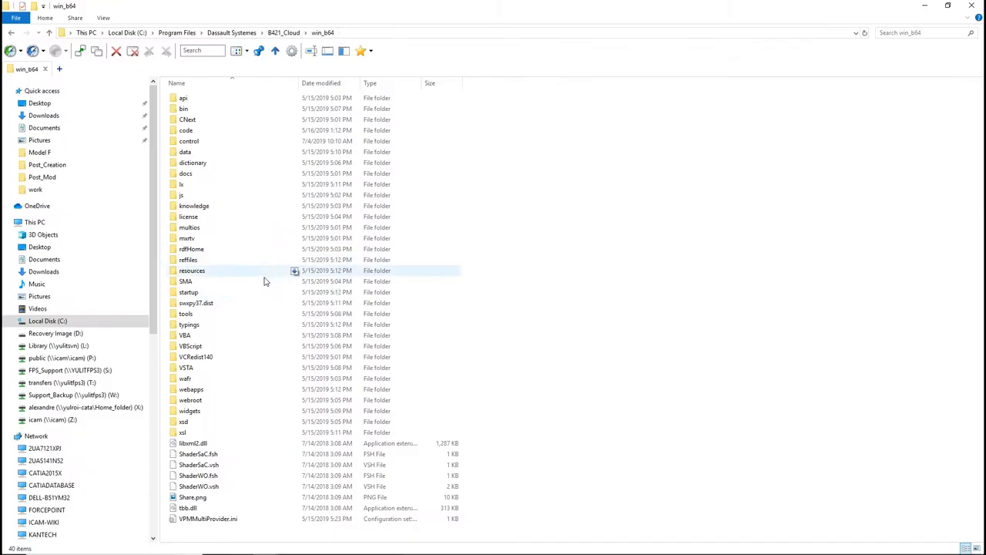
Step: Navigate through startup and Manufacturing into the 3AxisMilling ICAM Foundation sample folder
double_click(188, 291)
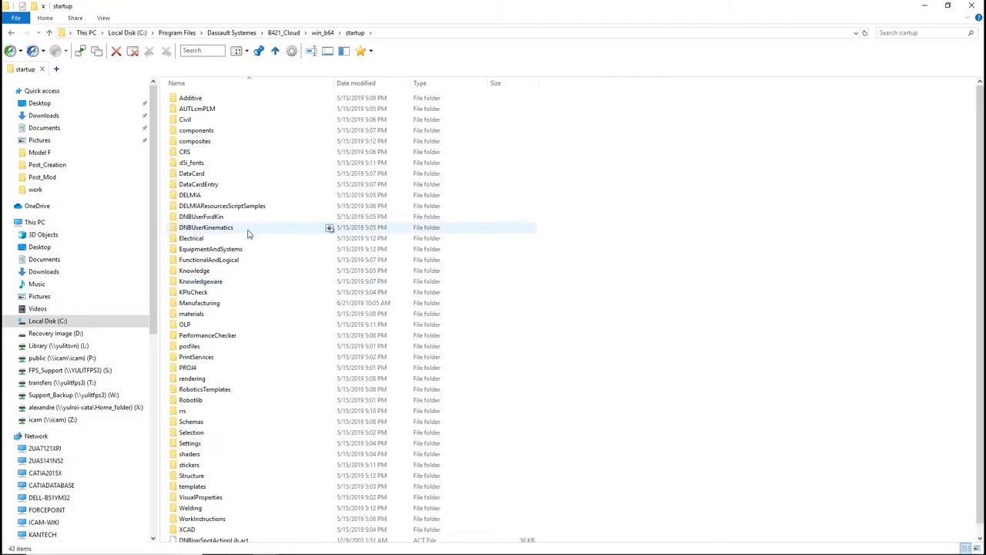
double_click(199, 302)
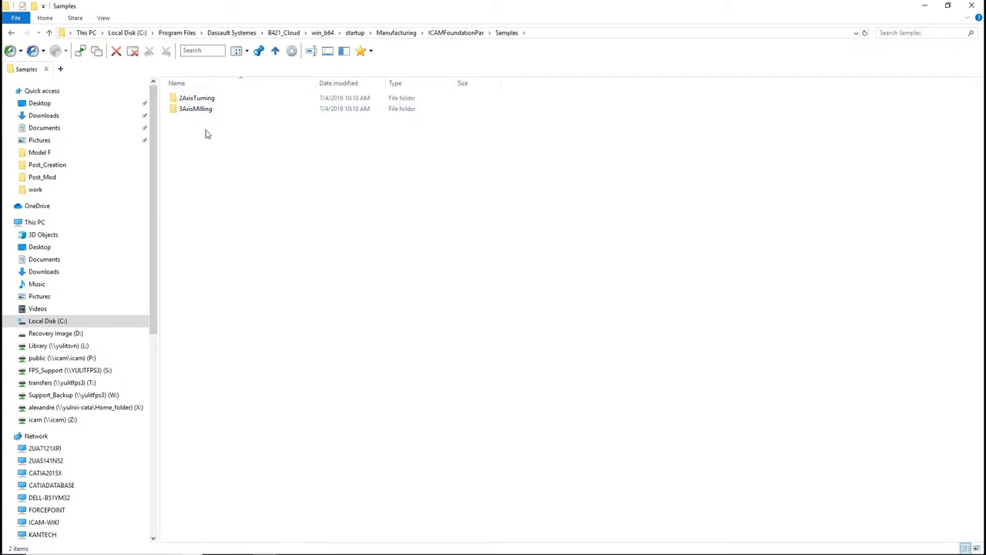
double_click(195, 109)
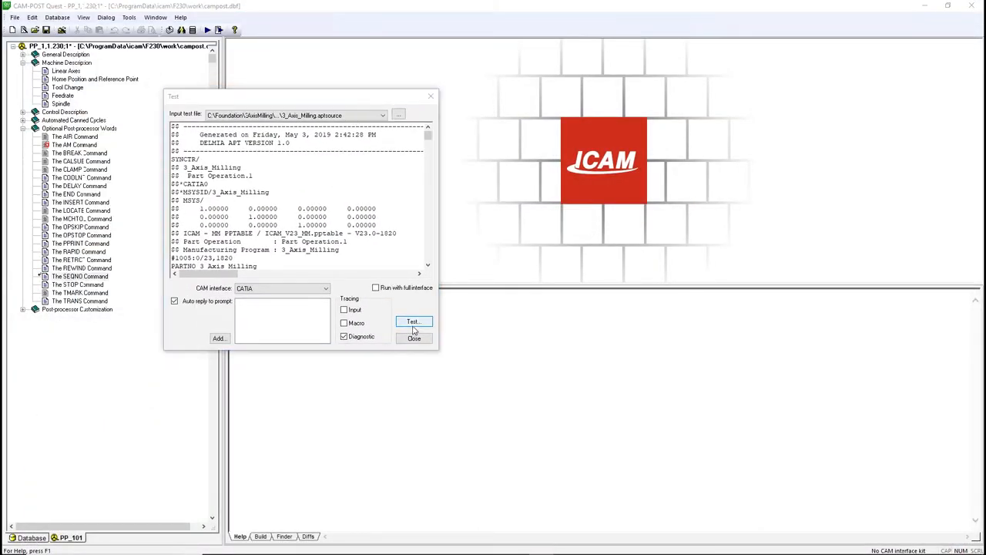
Step: Test the post on the 3_Axis_Milling APT source, producing NC output numbered N100, N105
left_click(414, 321)
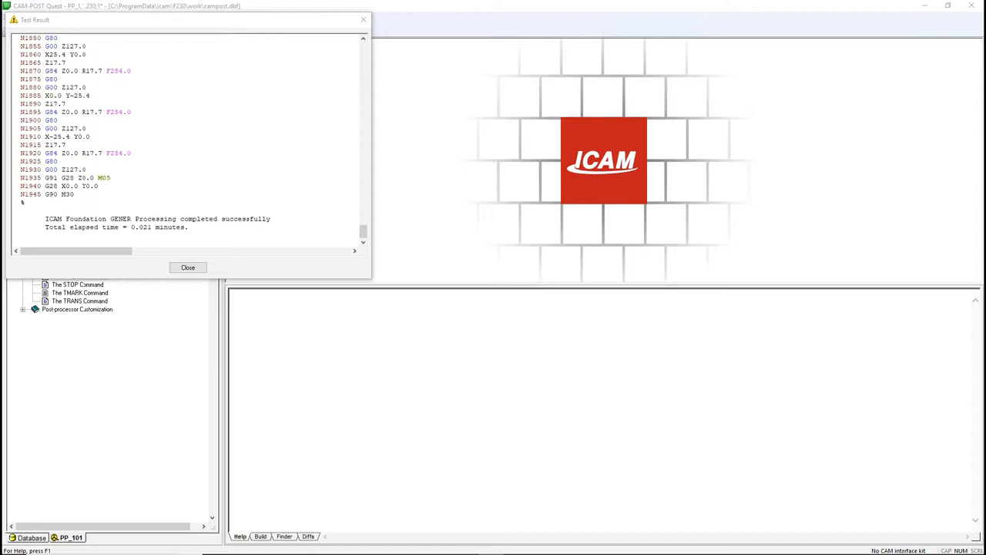
mouse_move(347, 85)
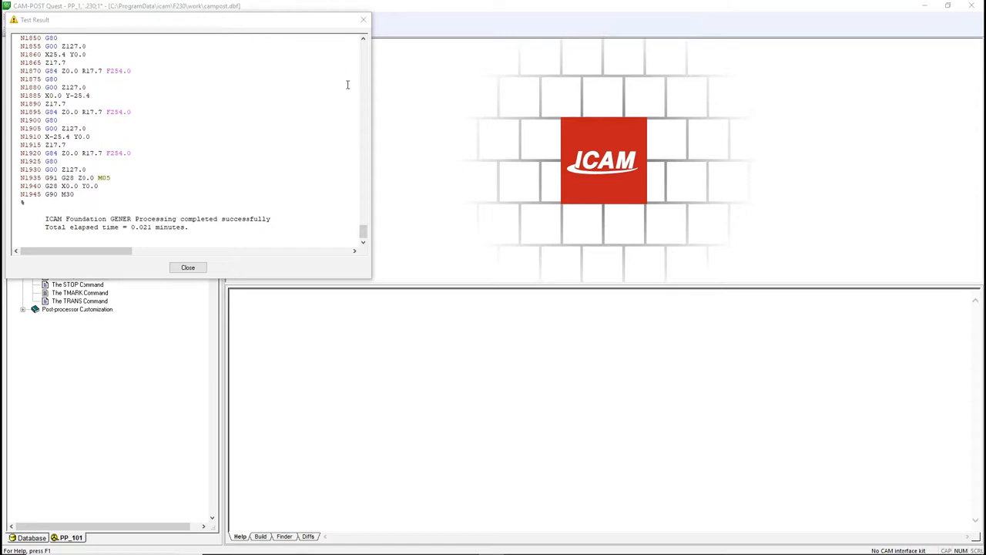
left_click(362, 47)
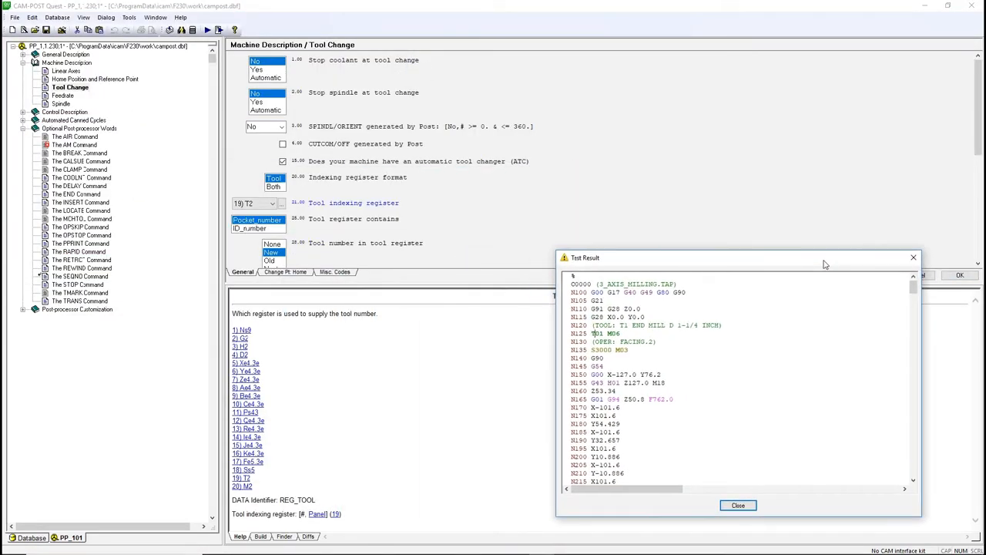
Step: Set Tool Change 'Automatically select tools' to Immediately and close the test output
left_click(335, 271)
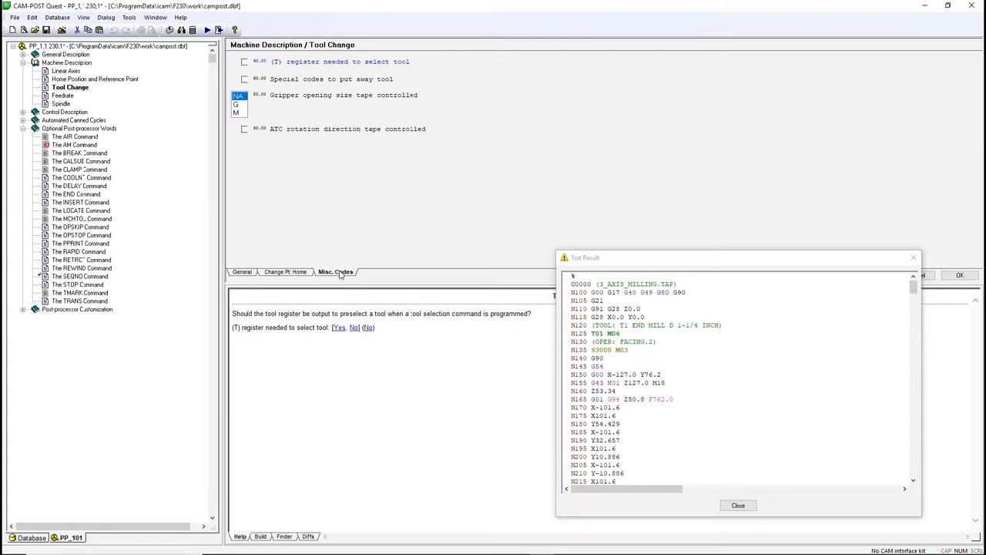
mouse_move(343, 257)
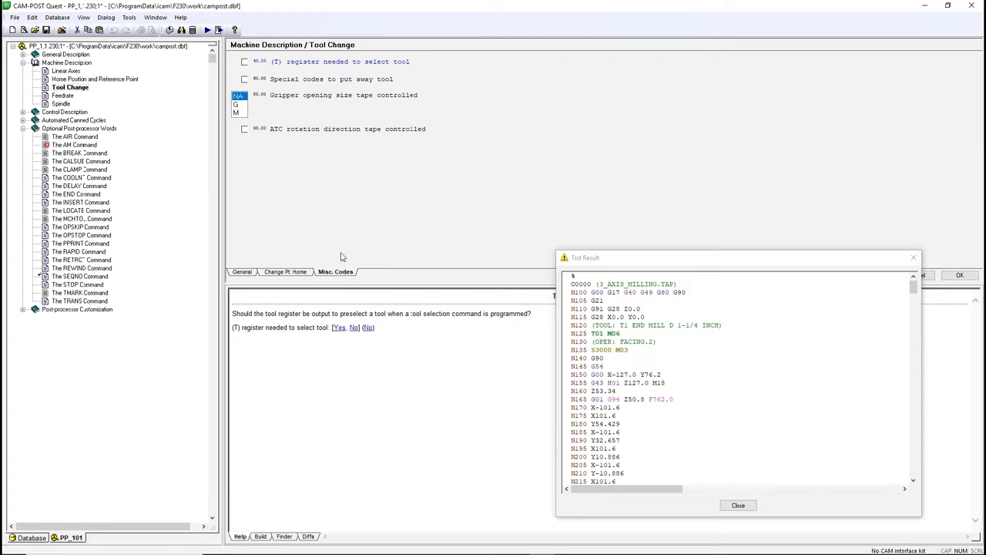
mouse_move(280, 111)
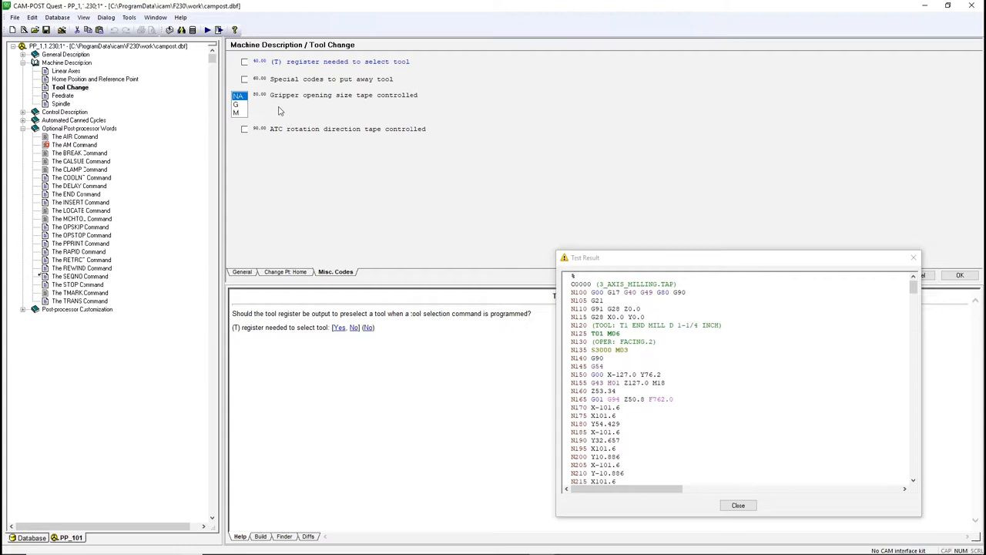
left_click(245, 61)
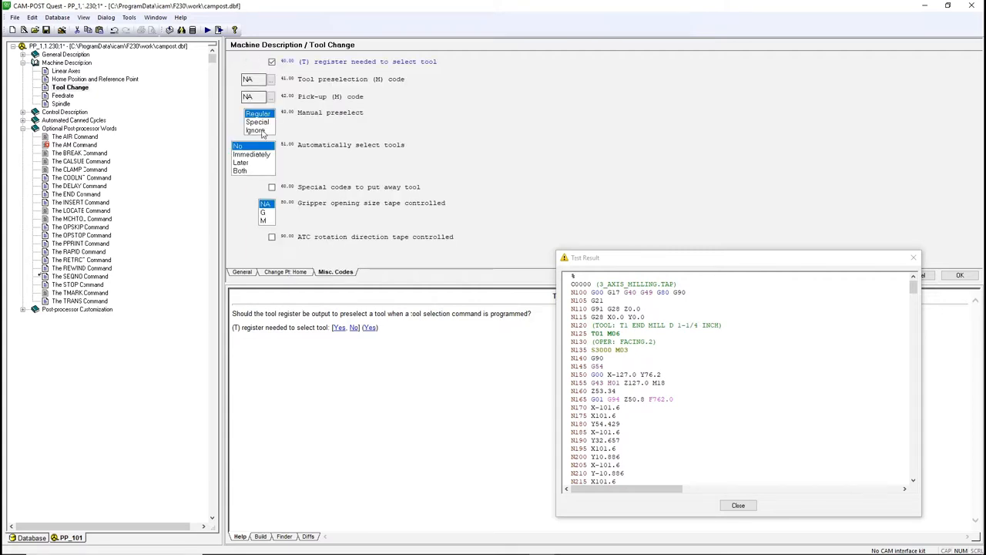
left_click(251, 154)
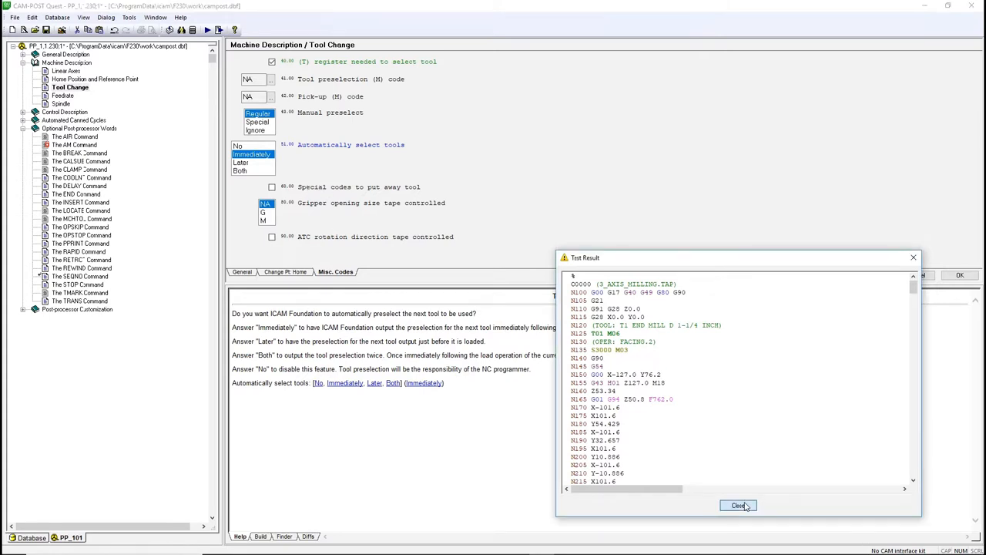
left_click(738, 504)
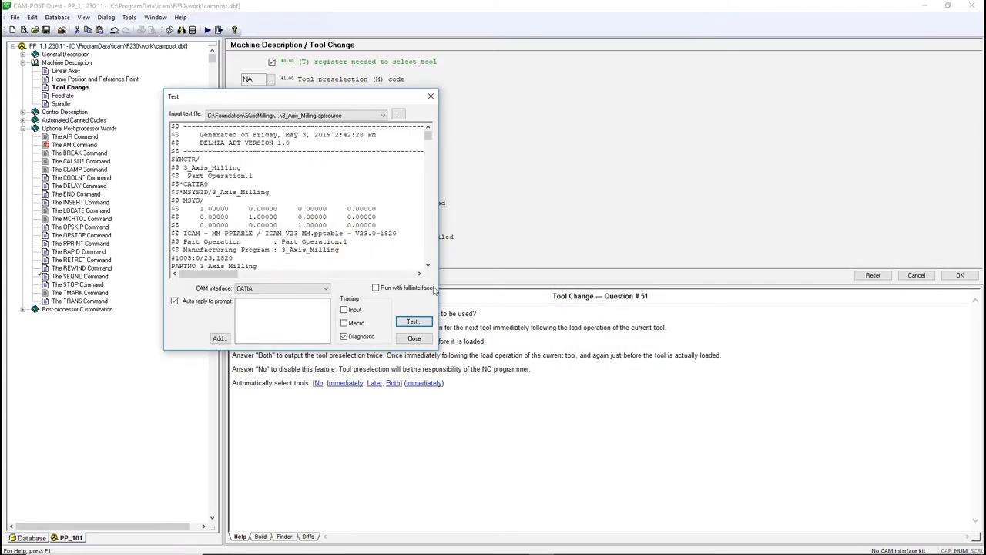
Step: Rerun the milling sample test and check the T02/T03 next-tool preselect lines
left_click(414, 321)
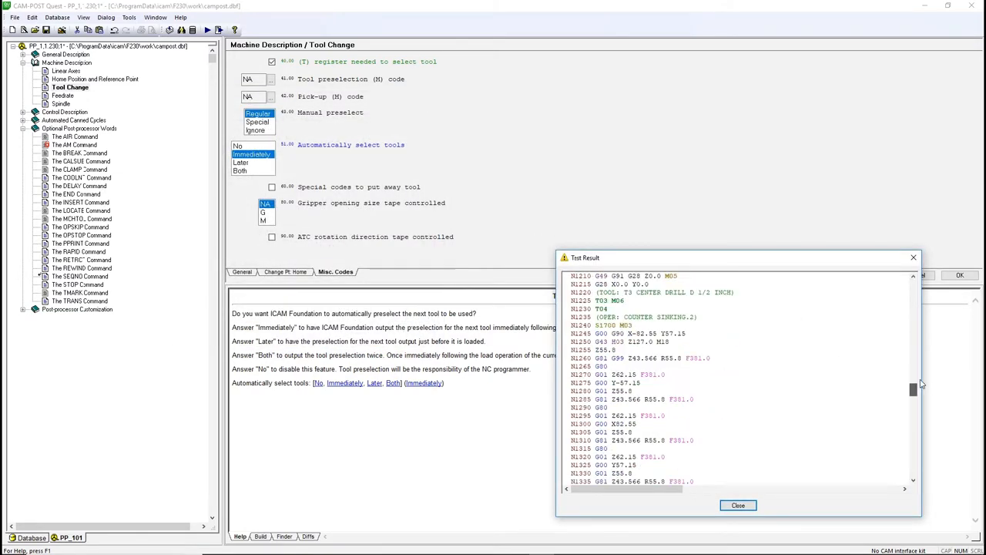
scroll("up", 3)
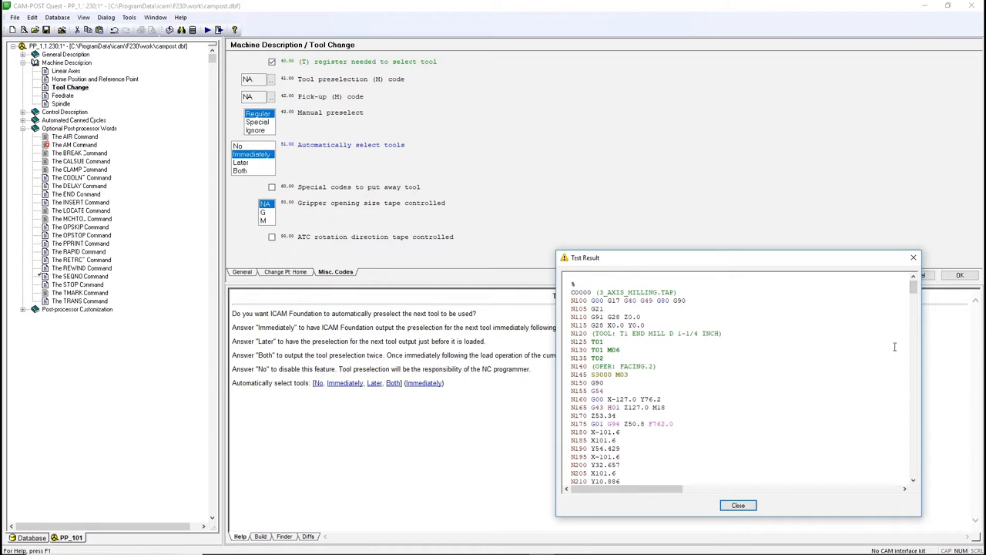
scroll("down", 3)
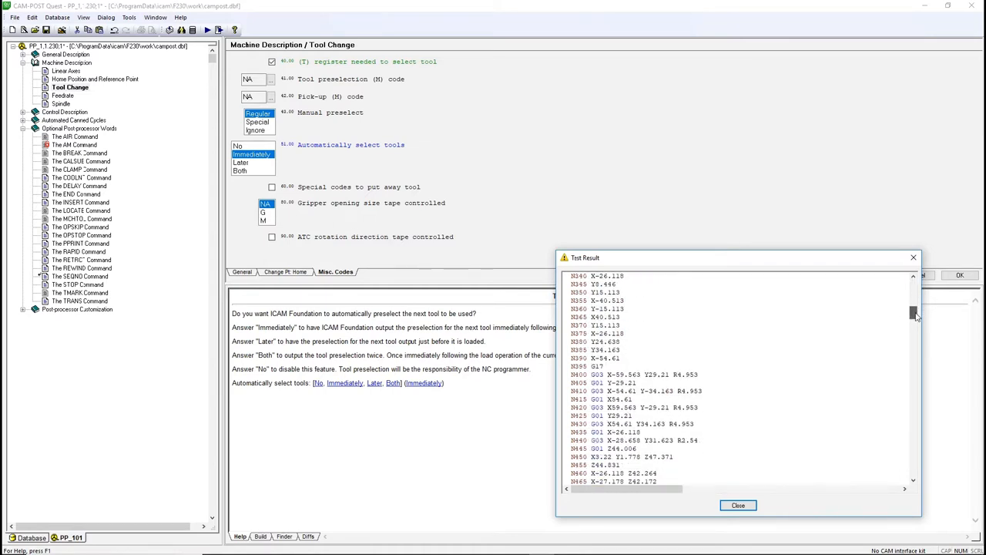
scroll("down", 3)
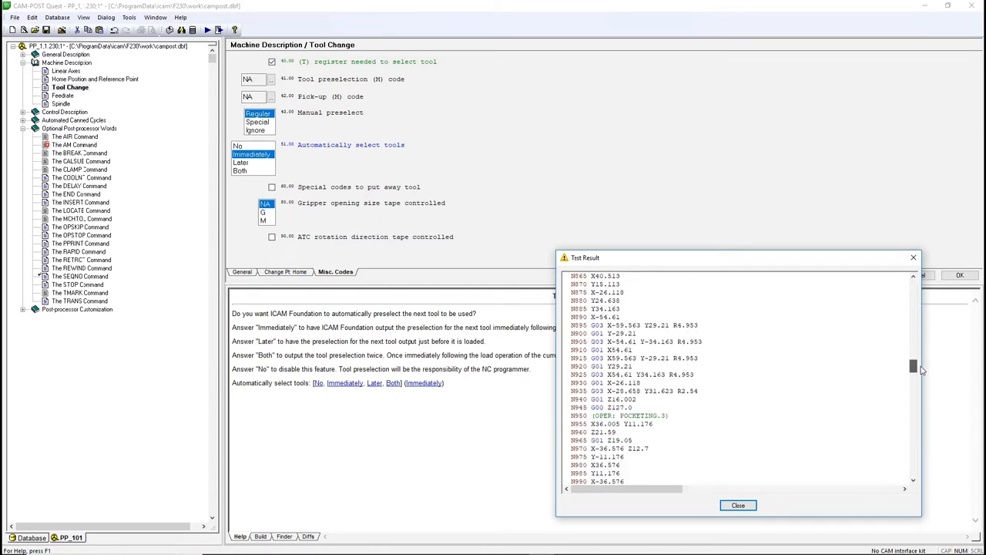
scroll("up", 3)
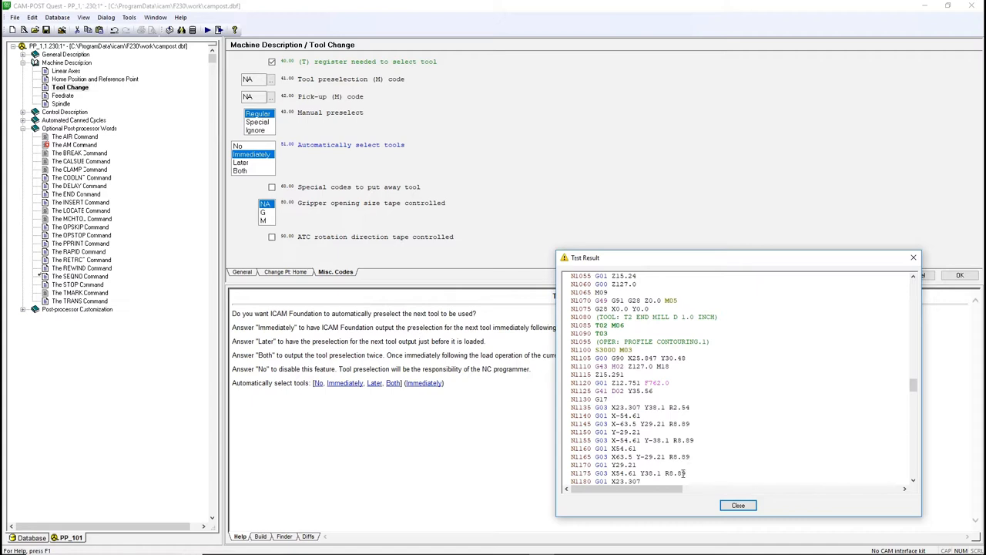
Step: Add 'Print tooling summary' to the Machine startup macro
left_click(737, 504)
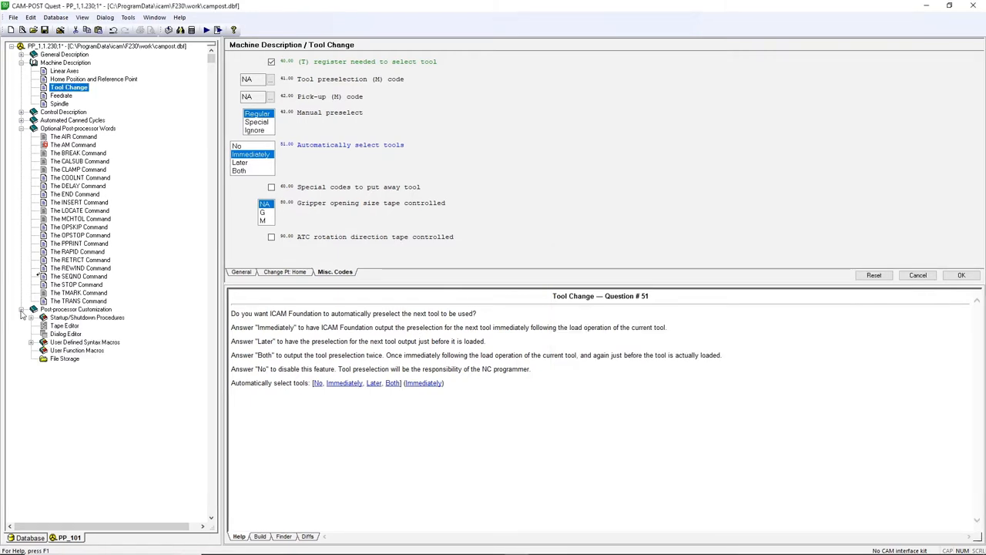
left_click(93, 333)
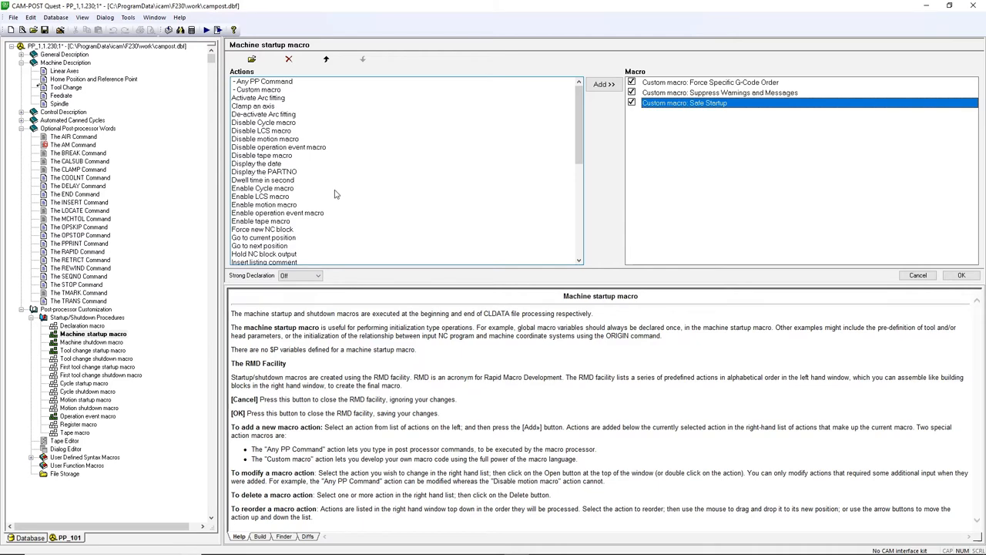
scroll("down", 3)
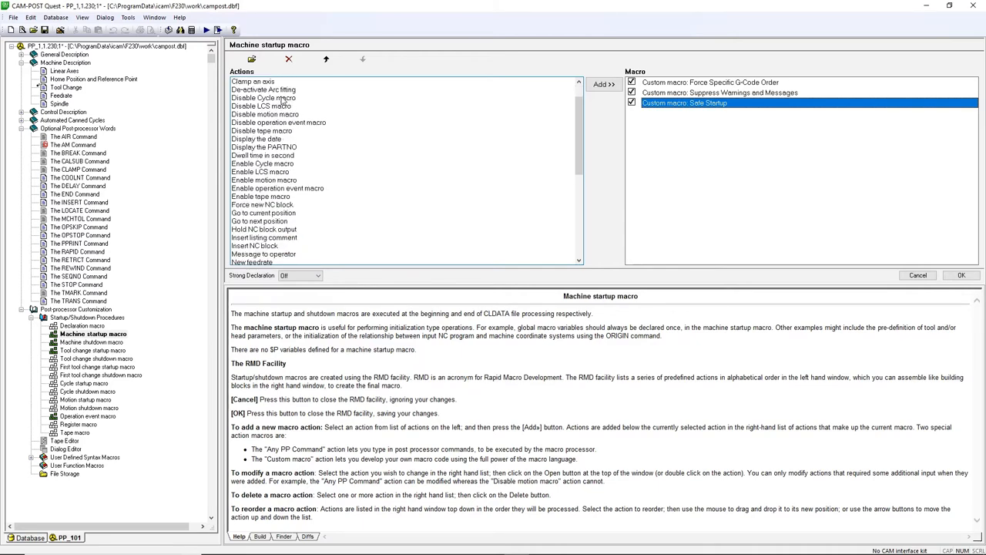
scroll("down", 3)
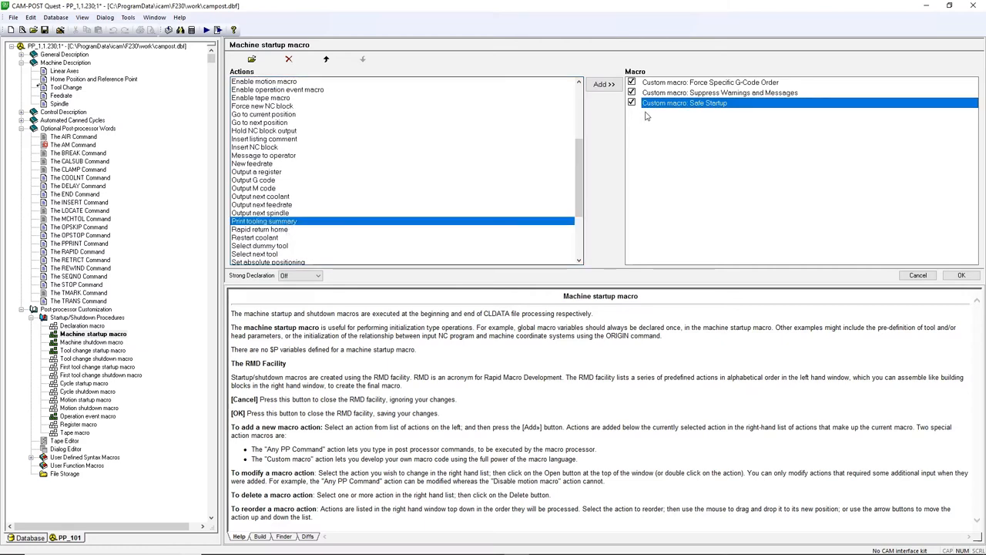
left_click(603, 84)
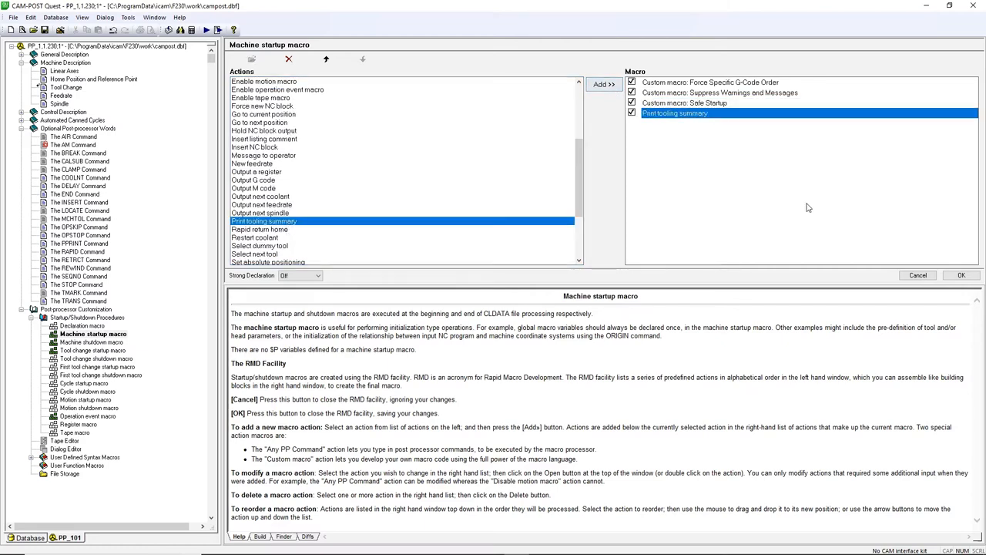
left_click(961, 275)
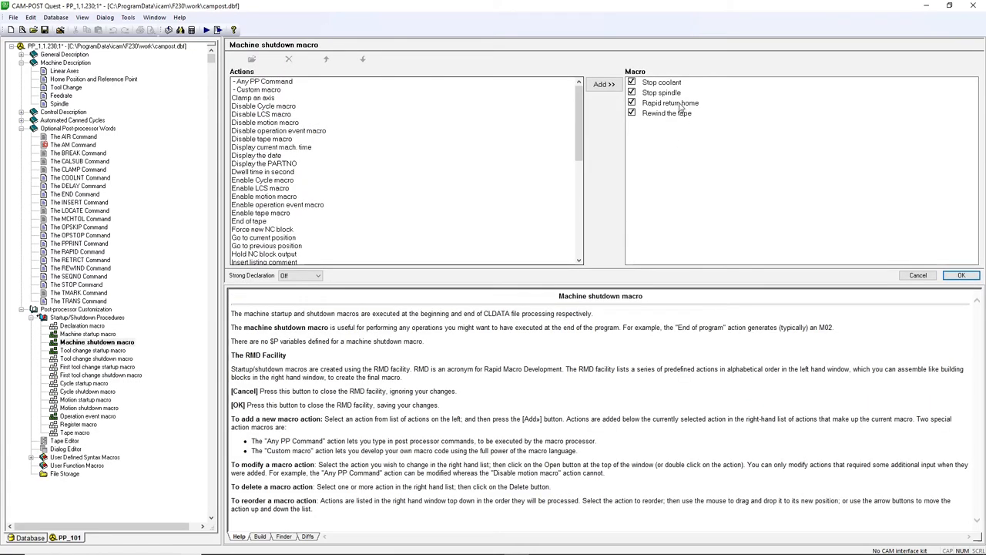
Step: Add 'Display current mach. time' to the machine shutdown macro
left_click(670, 102)
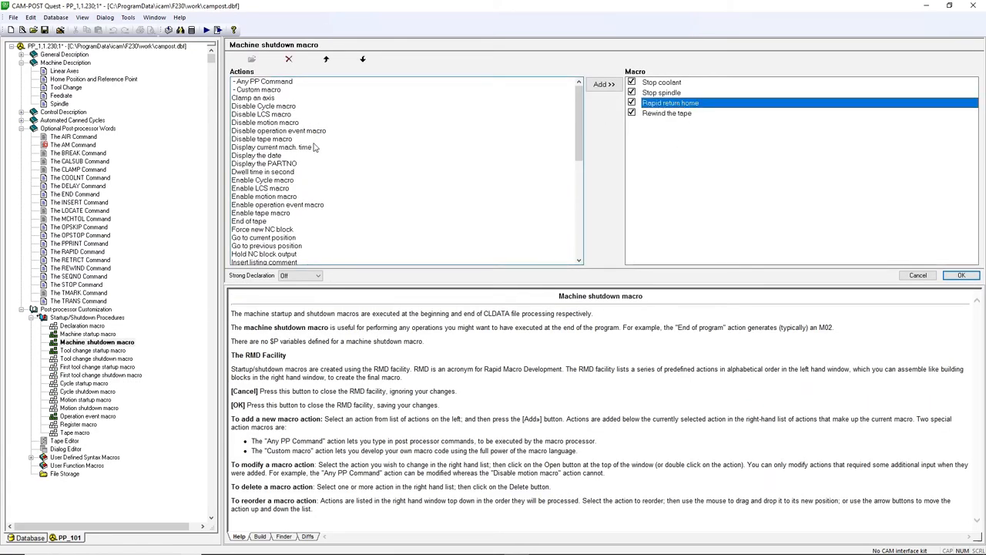
left_click(599, 84)
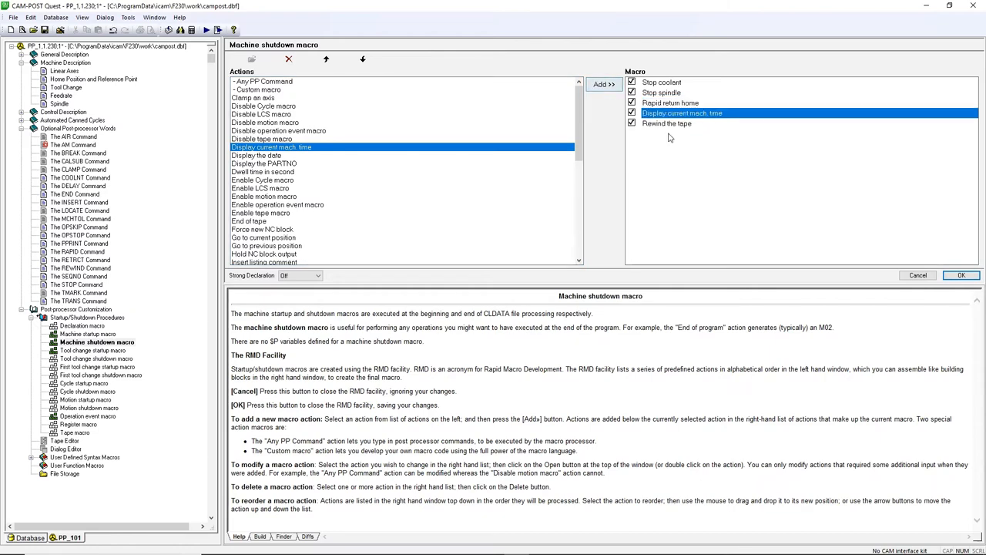
left_click(961, 275)
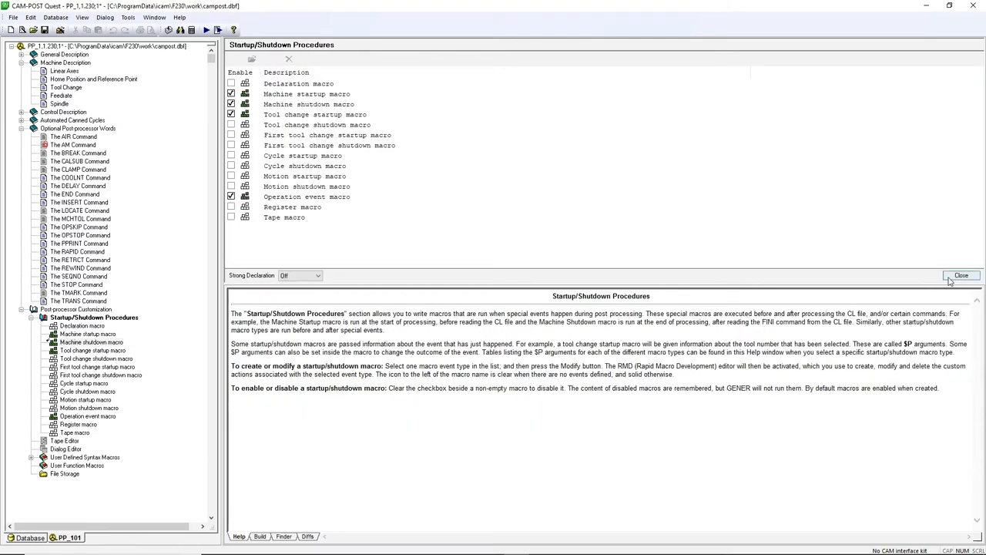
mouse_move(218, 30)
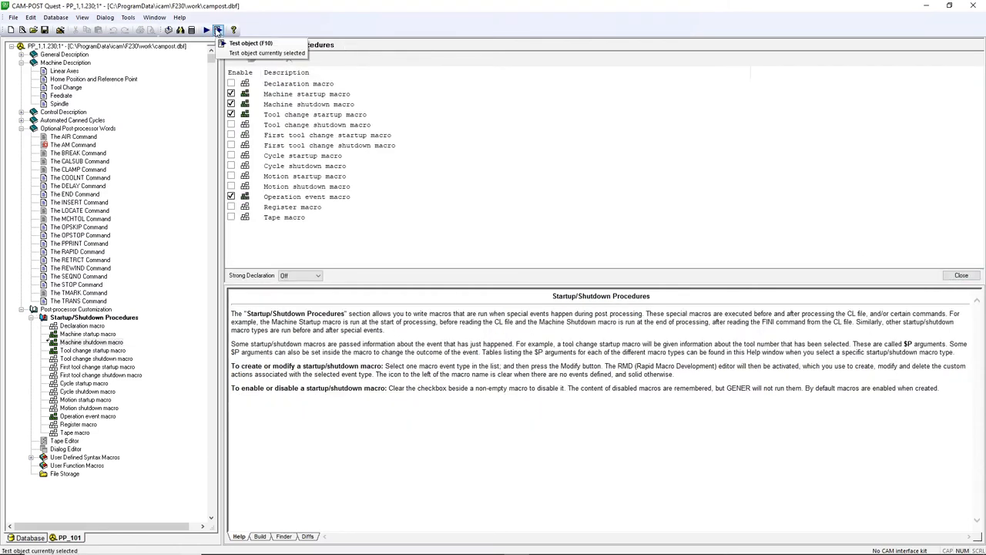
Step: Test the post, review tool list and 0:11:20 machining time, then generate PP_1_1
left_click(266, 52)
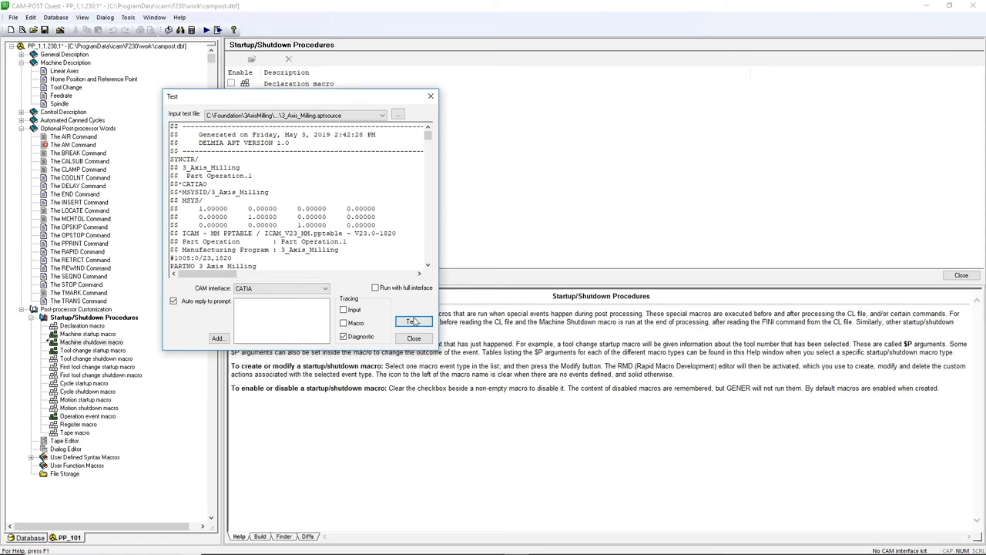
left_click(412, 321)
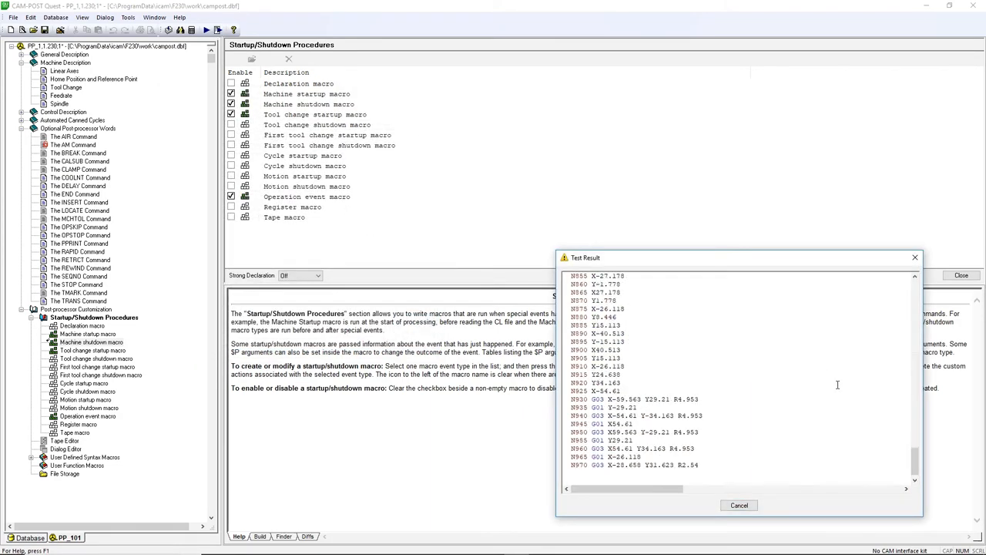
scroll("up", 3)
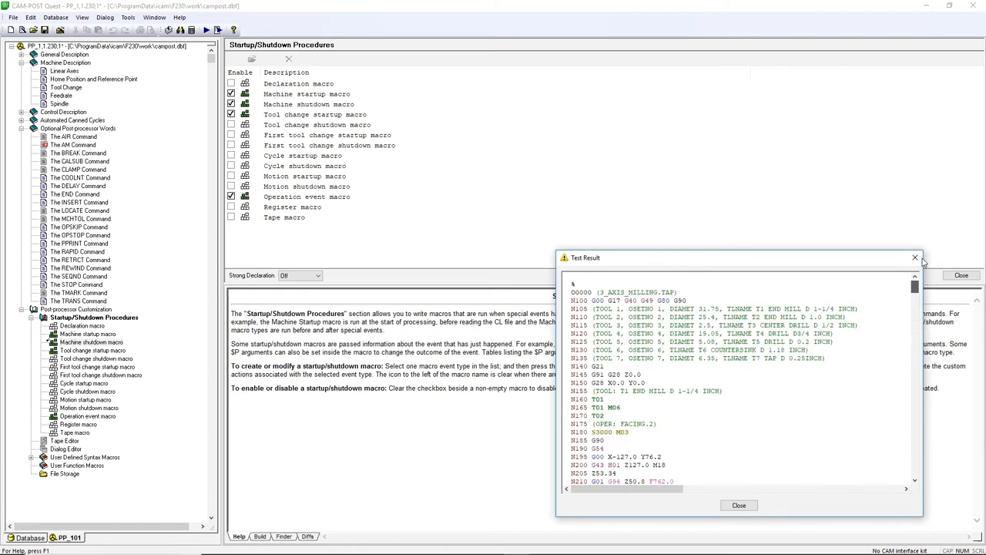
scroll("down", 3)
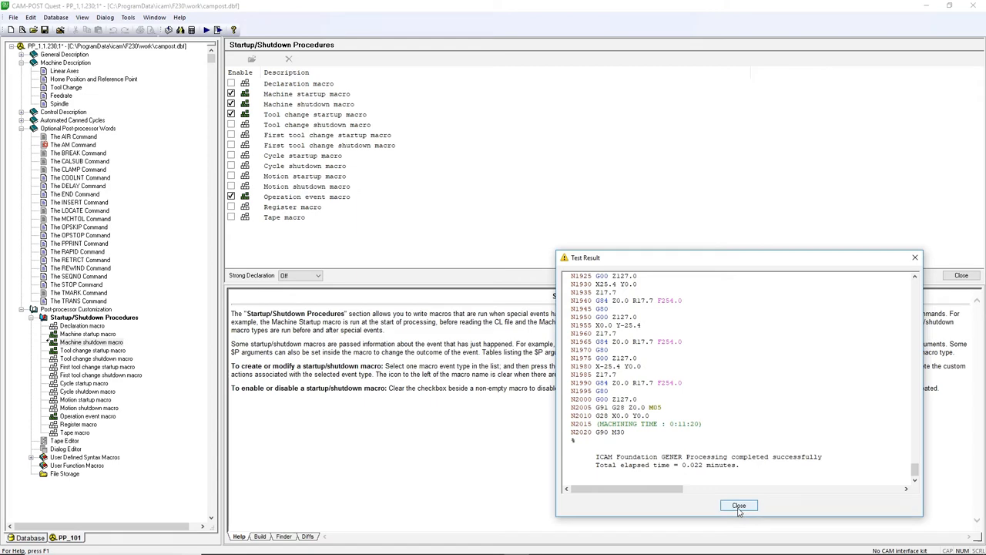
left_click(738, 505)
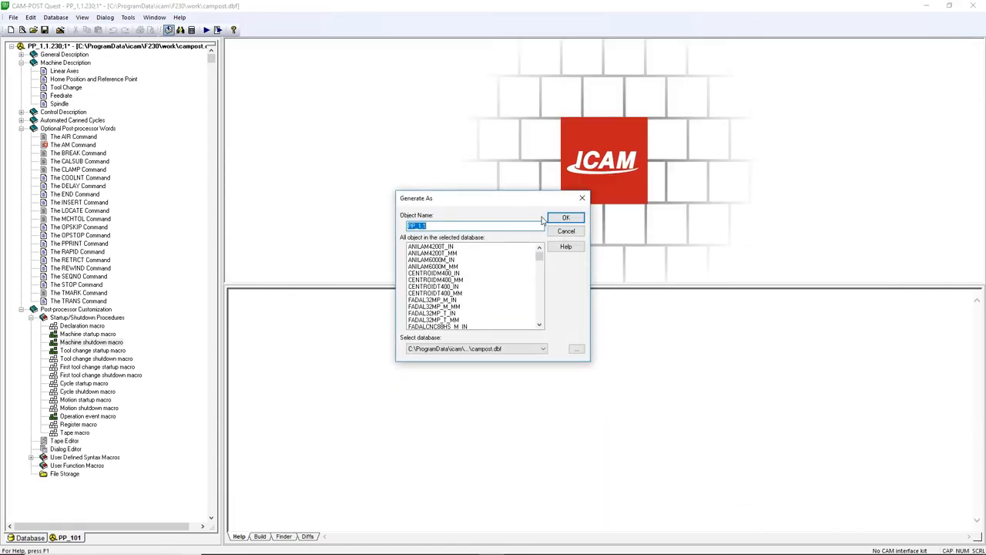
left_click(565, 217)
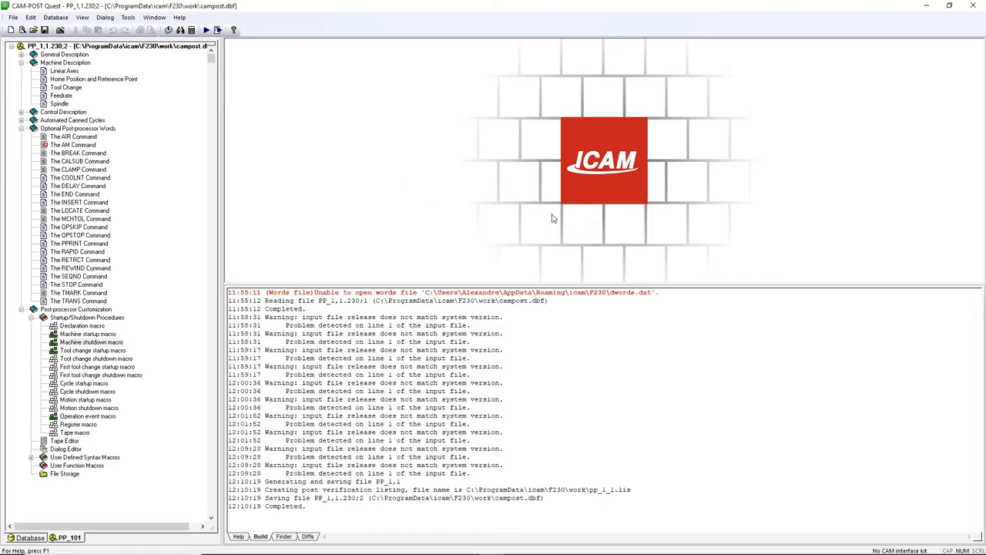